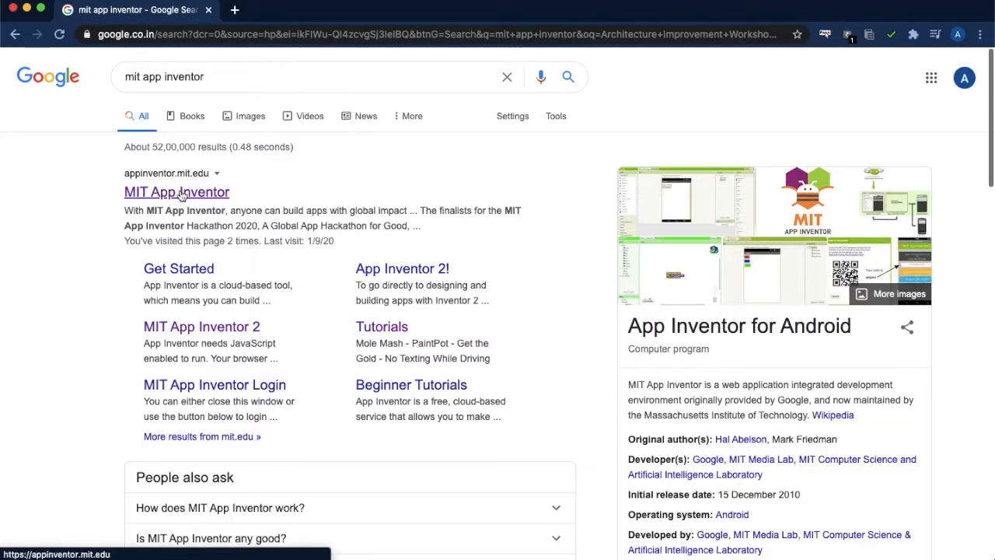
# Step: Reach the MIT App Inventor project list from the search result via Create Apps!
pyautogui.click(177, 193)
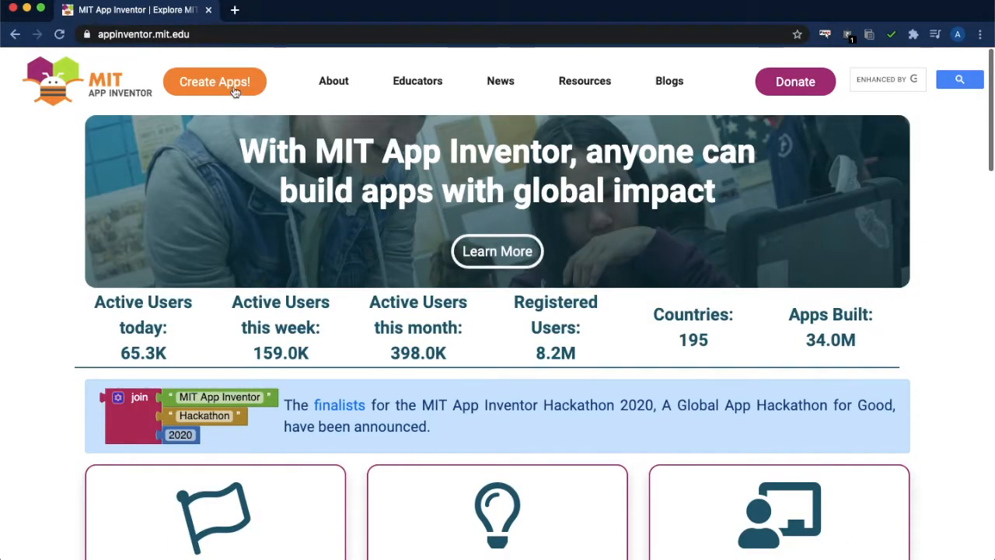
pyautogui.click(214, 81)
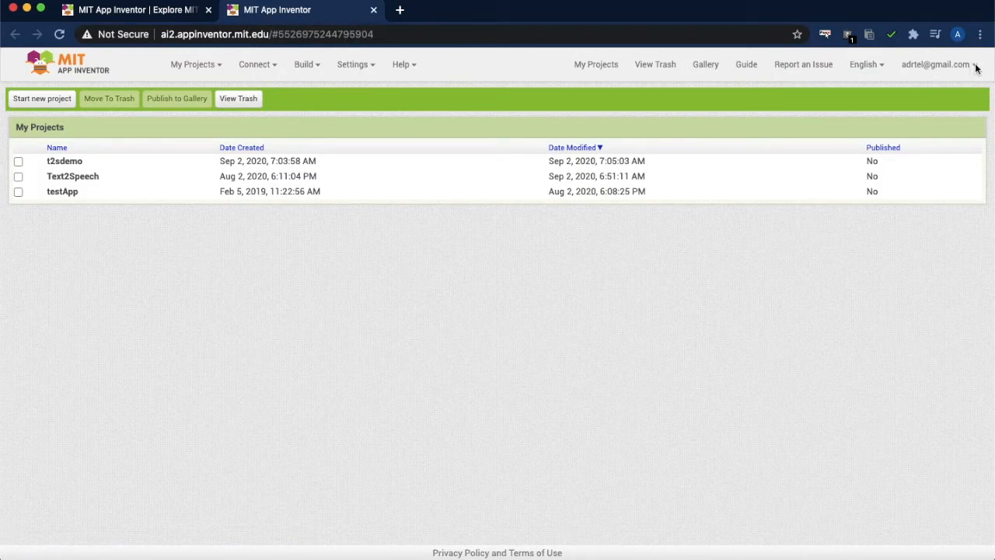
pyautogui.click(64, 160)
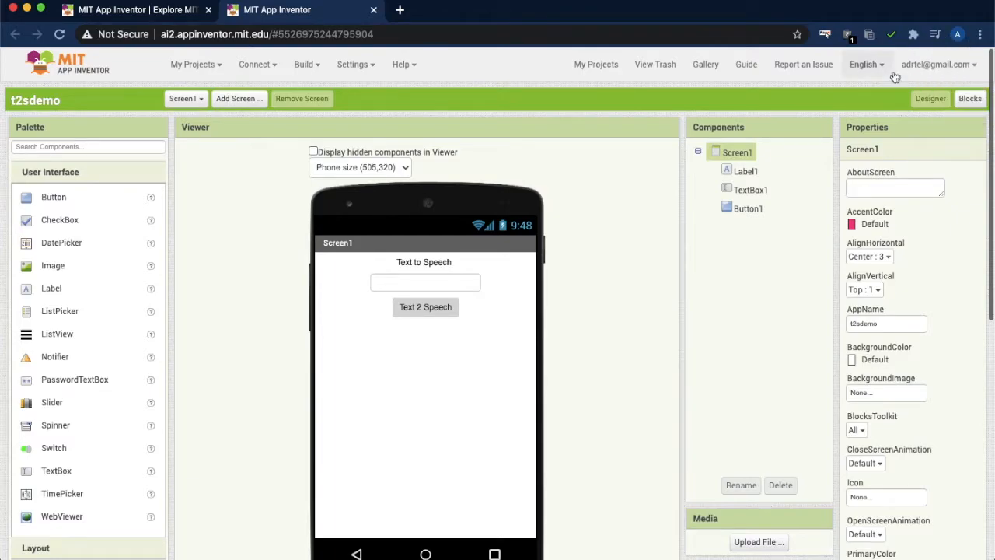
pyautogui.click(192, 63)
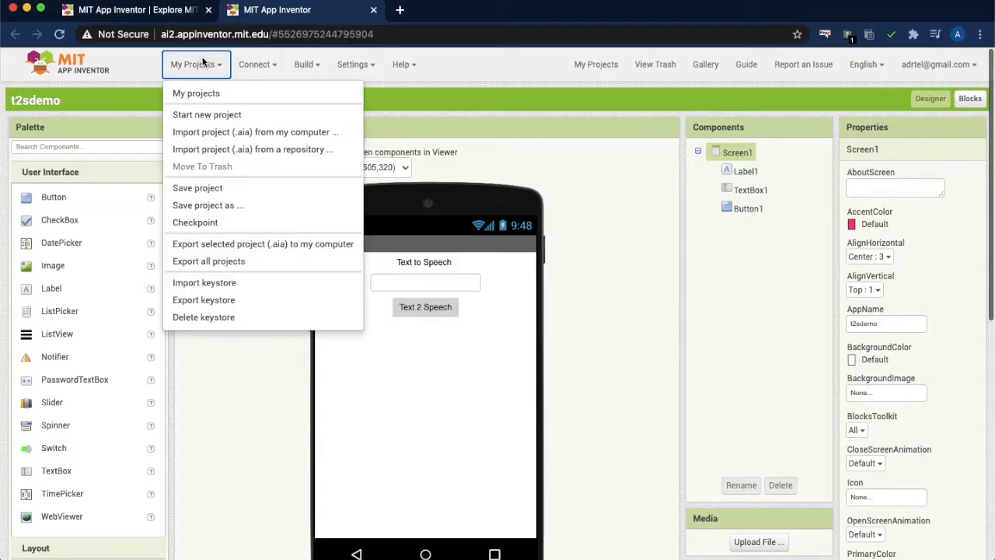
pyautogui.click(196, 94)
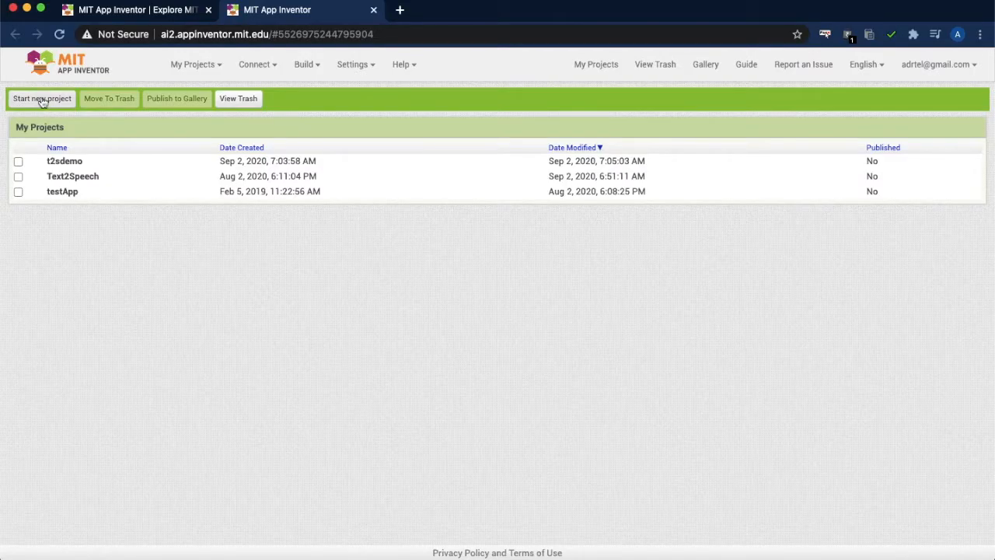
# Step: Create a new project named t2speech
pyautogui.click(41, 98)
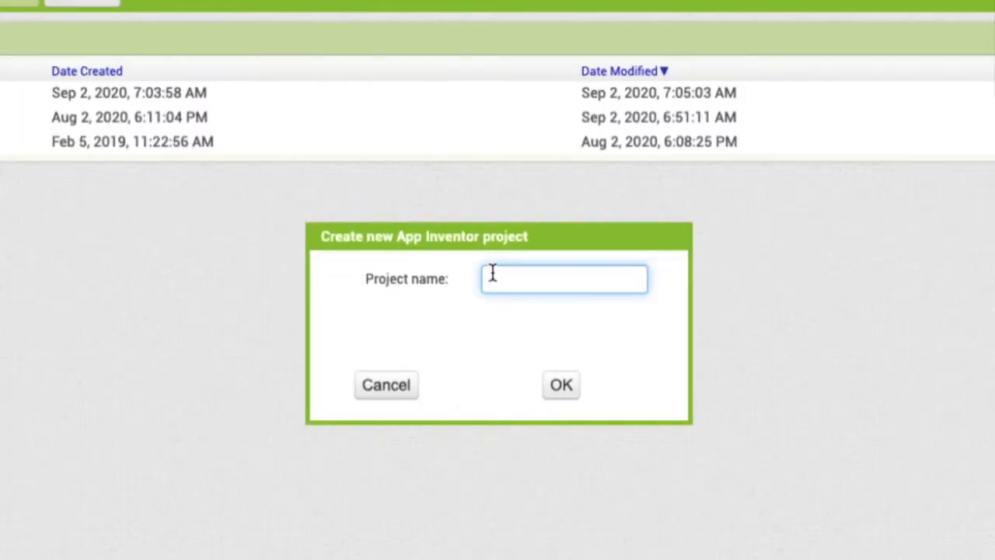
pyautogui.write('t2a')
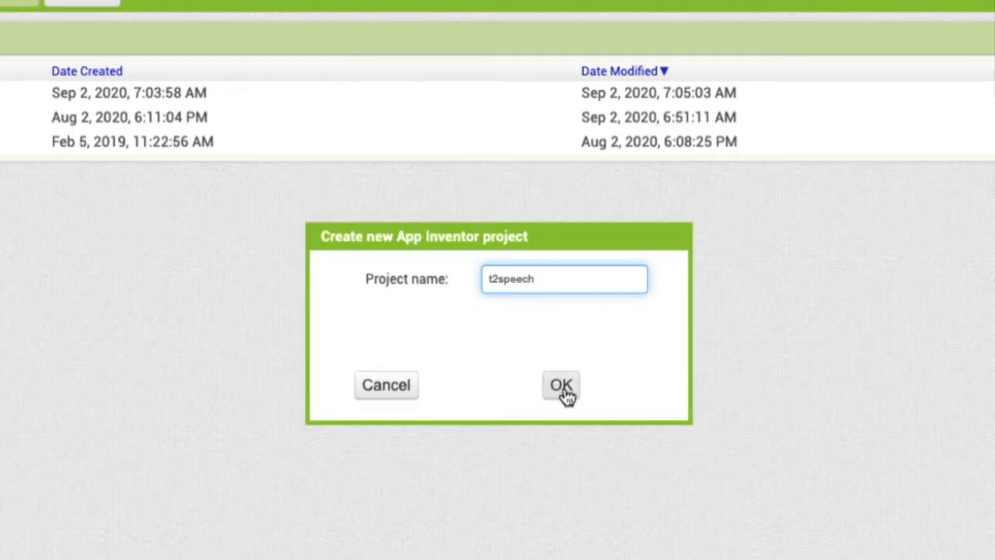
pyautogui.click(560, 386)
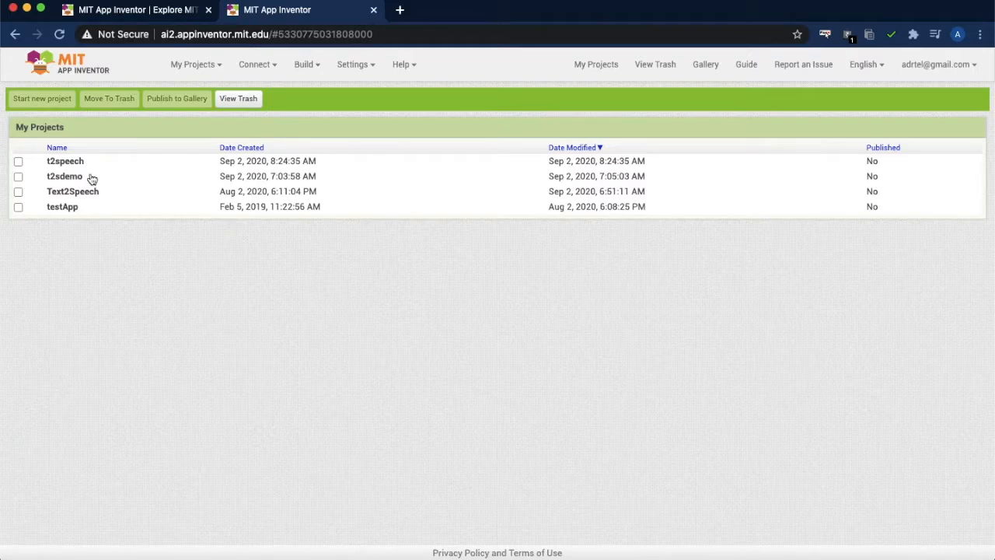
# Step: In the t2speech project, set Label1's text to 'Text to Speech' with centred alignment
pyautogui.click(66, 160)
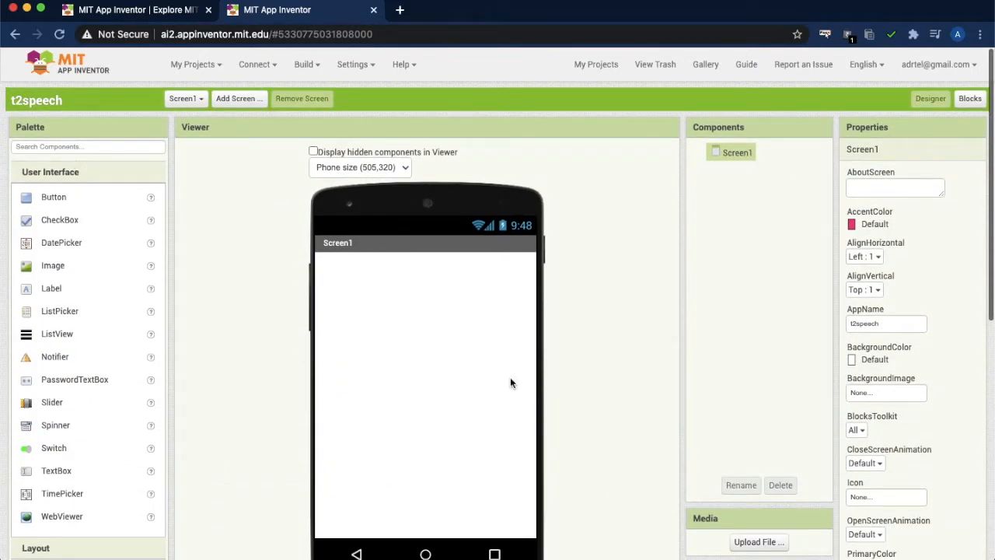
pyautogui.scroll(-3)
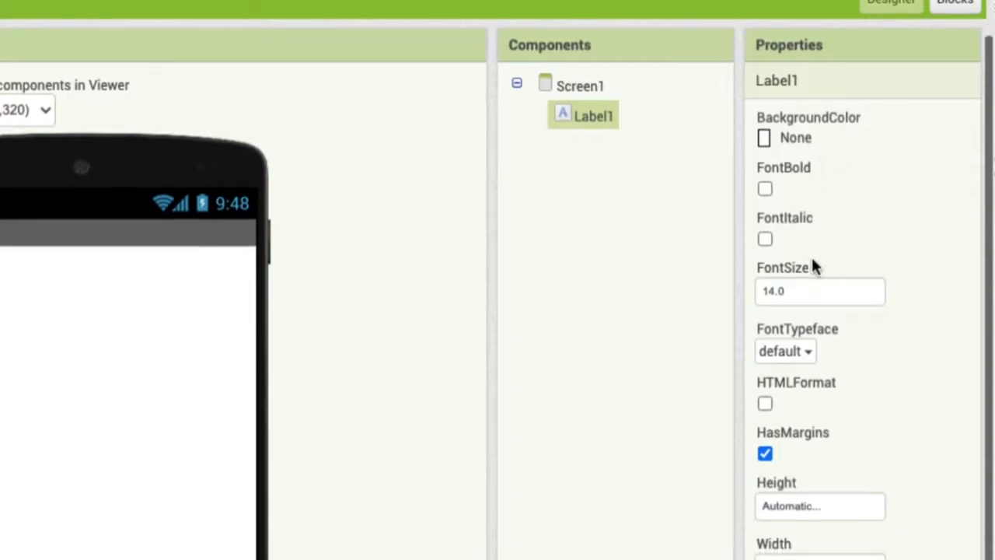
pyautogui.scroll(-3)
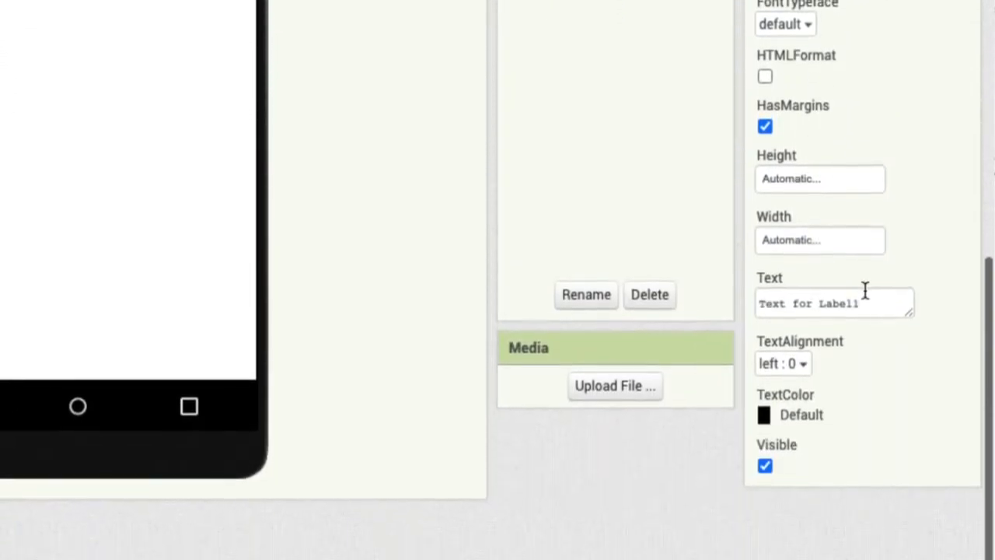
pyautogui.tripleClick(832, 304)
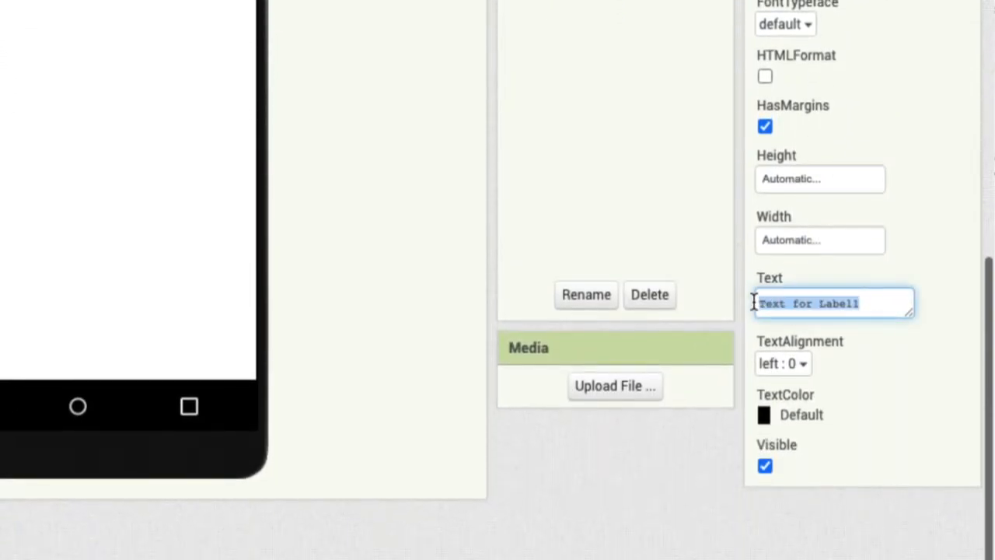
pyautogui.write('Text')
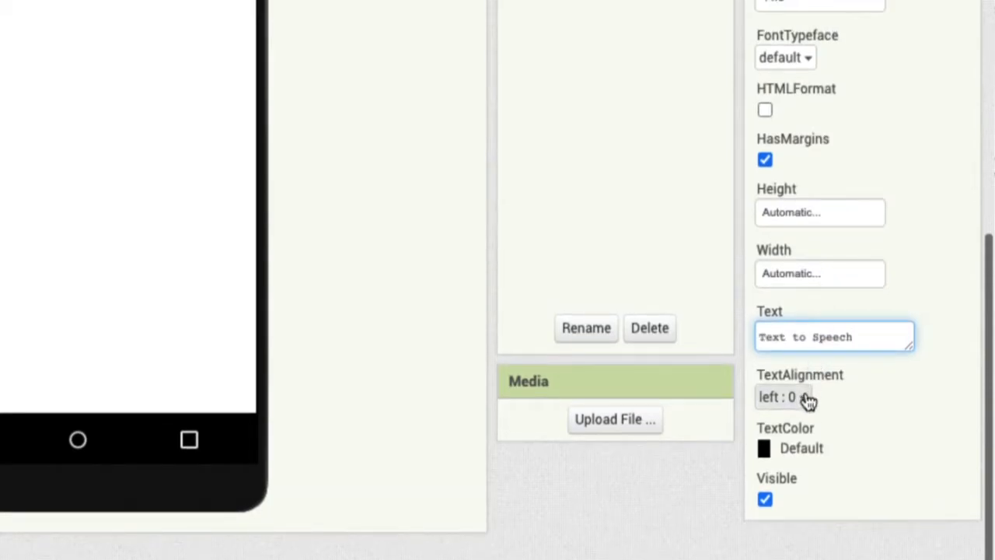
pyautogui.click(790, 397)
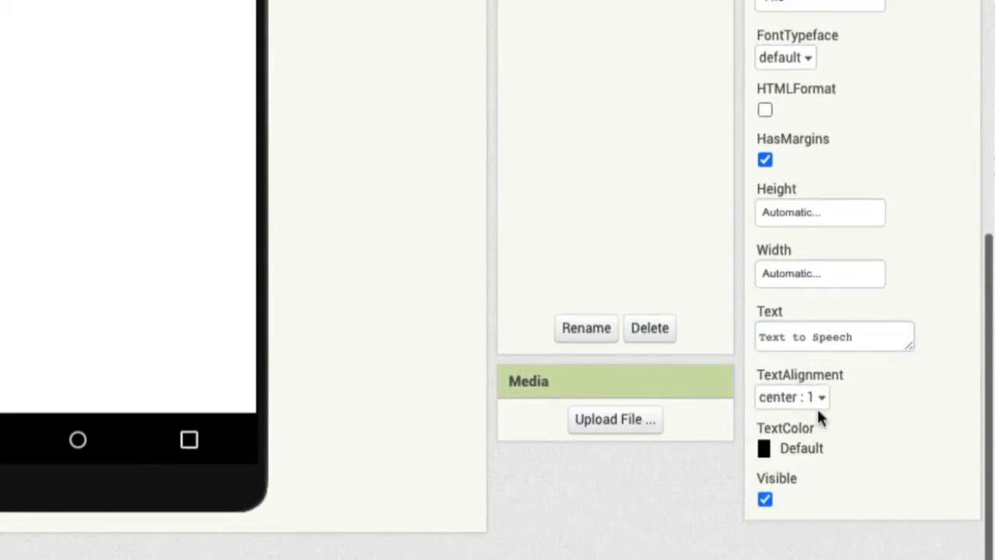
# Step: Make Label1 automatic height, Fill parent width, bold, with a blue background
pyautogui.scroll(-3)
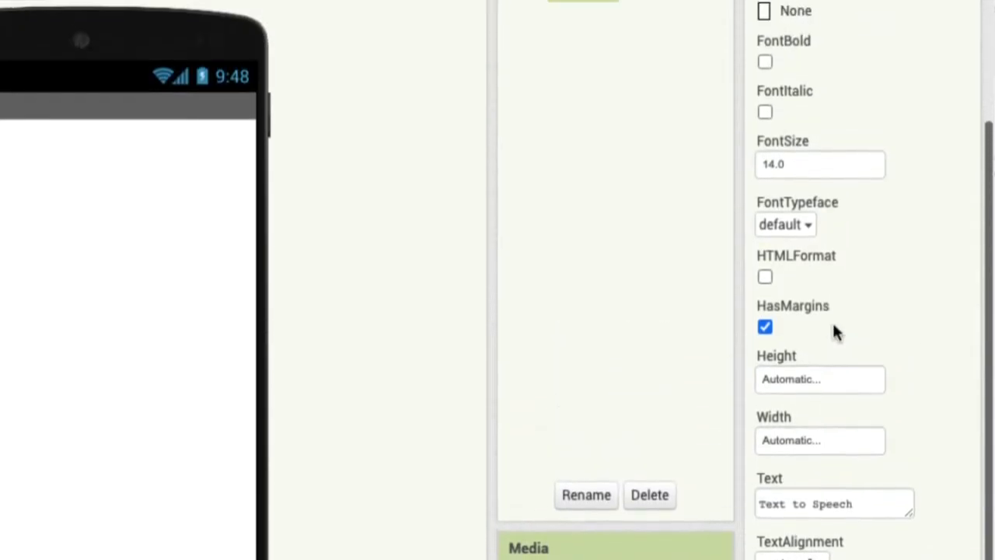
pyautogui.scroll(-3)
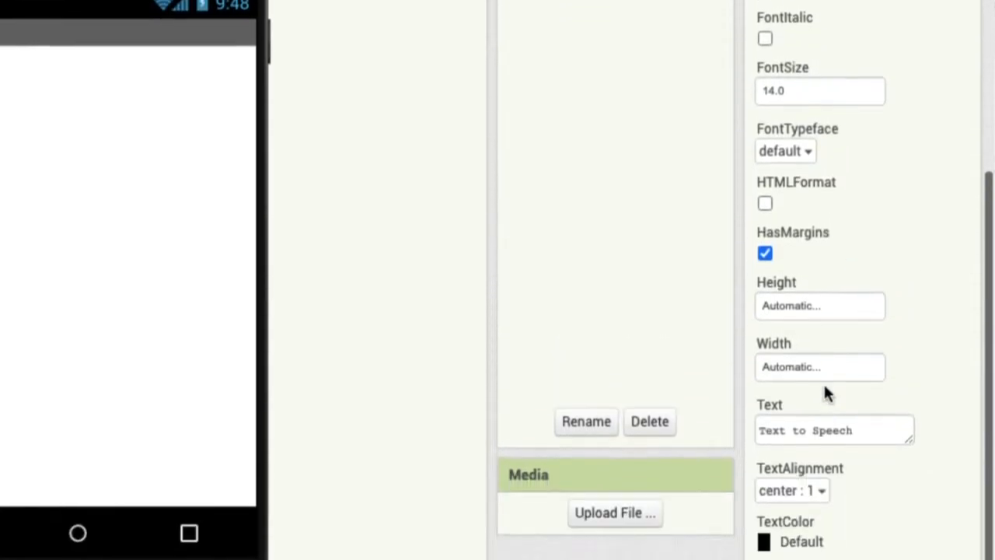
pyautogui.click(820, 305)
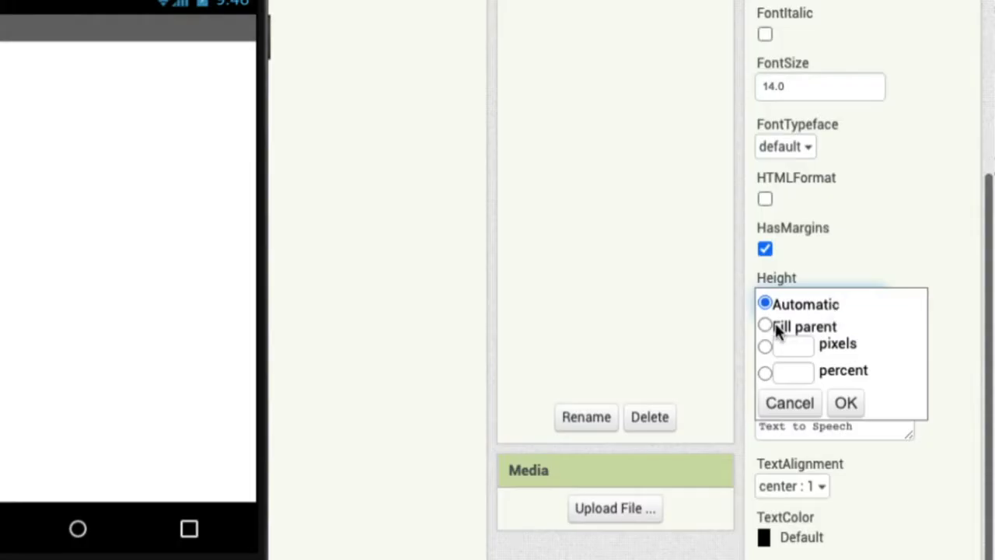
pyautogui.click(846, 403)
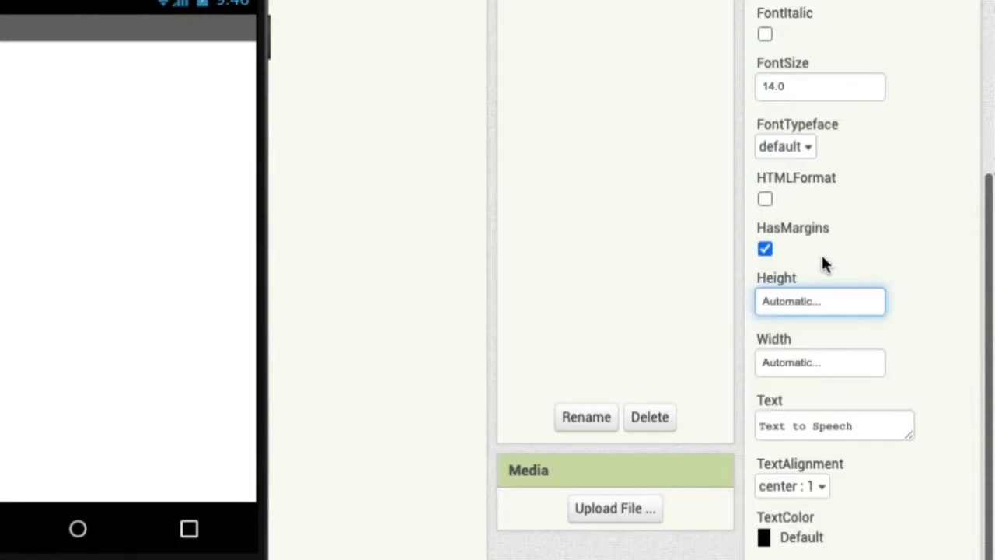
pyautogui.moveTo(791, 361)
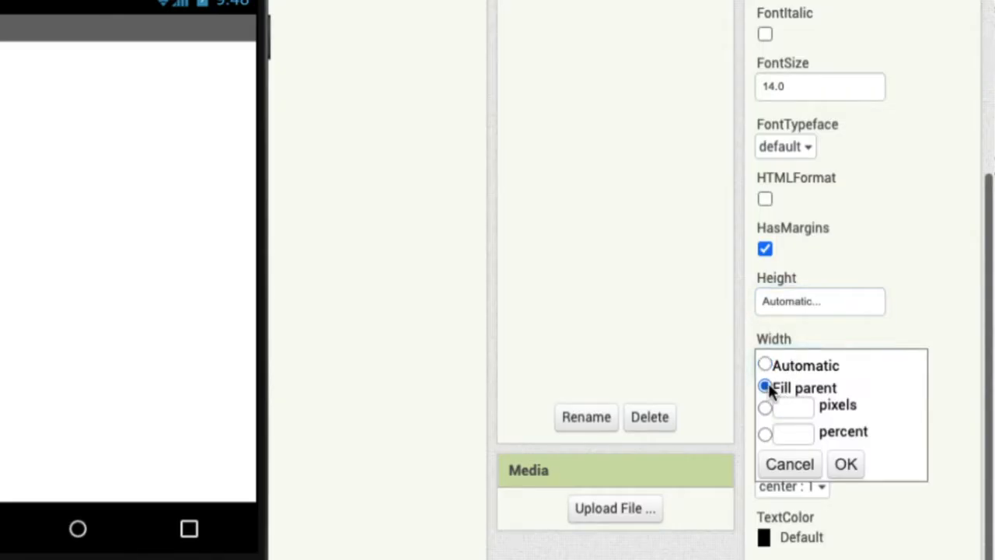
pyautogui.click(846, 463)
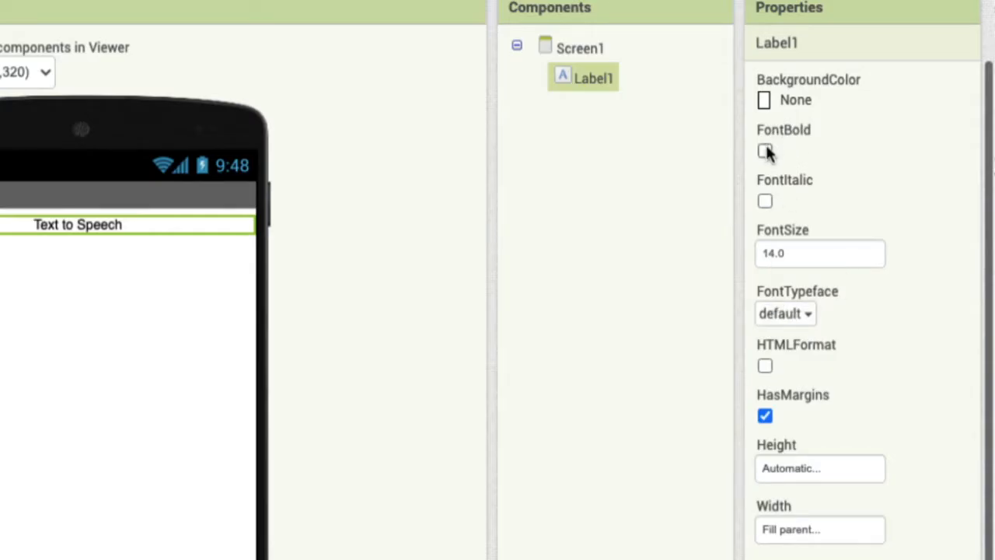
pyautogui.click(765, 151)
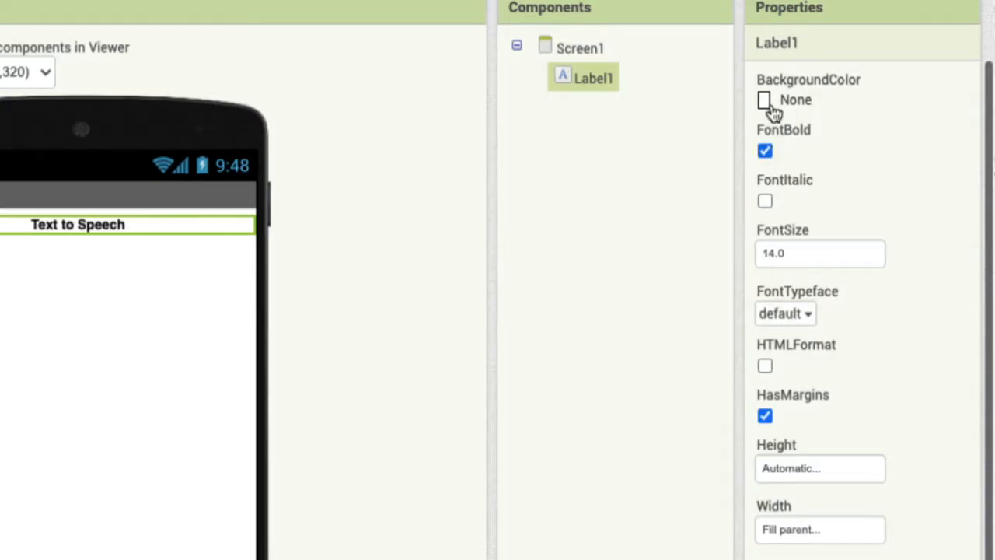
pyautogui.click(794, 100)
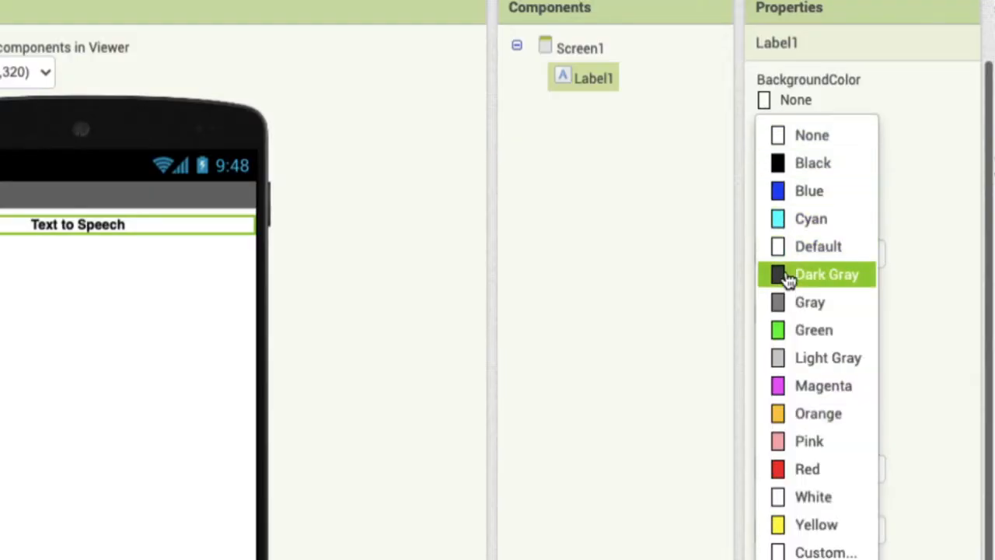
pyautogui.click(809, 189)
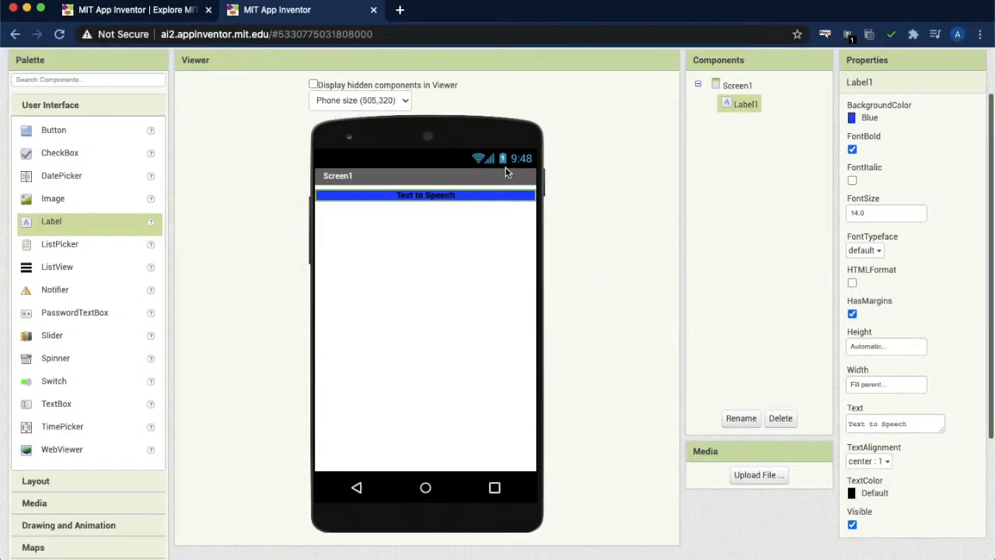
pyautogui.moveTo(426, 230)
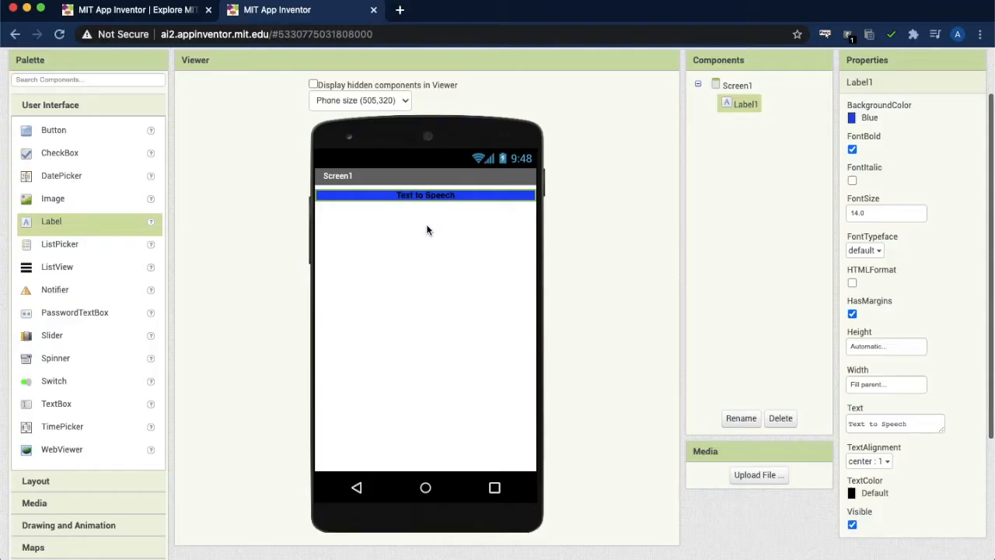
# Step: Add TextBox1 below the label on Screen1 and select it
pyautogui.click(737, 83)
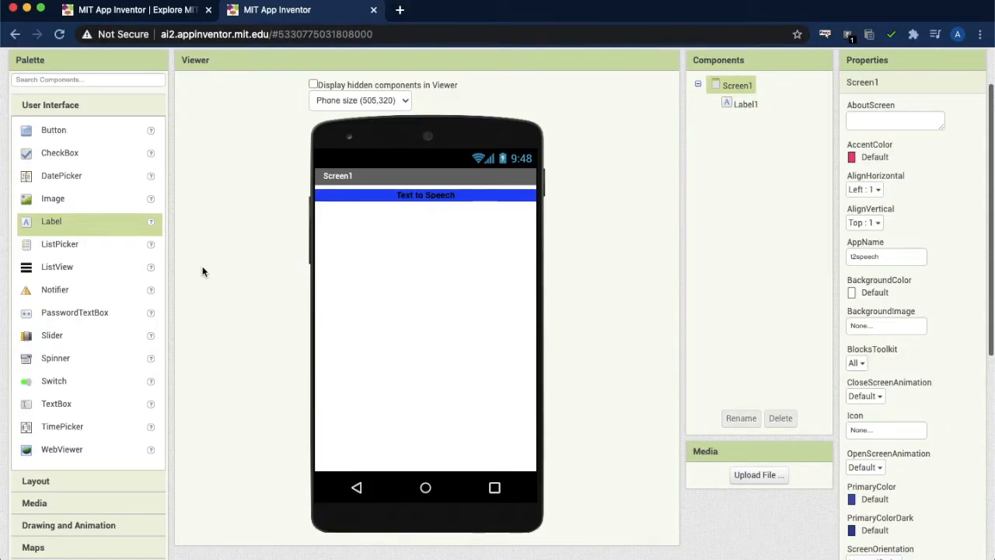
pyautogui.scroll(-3)
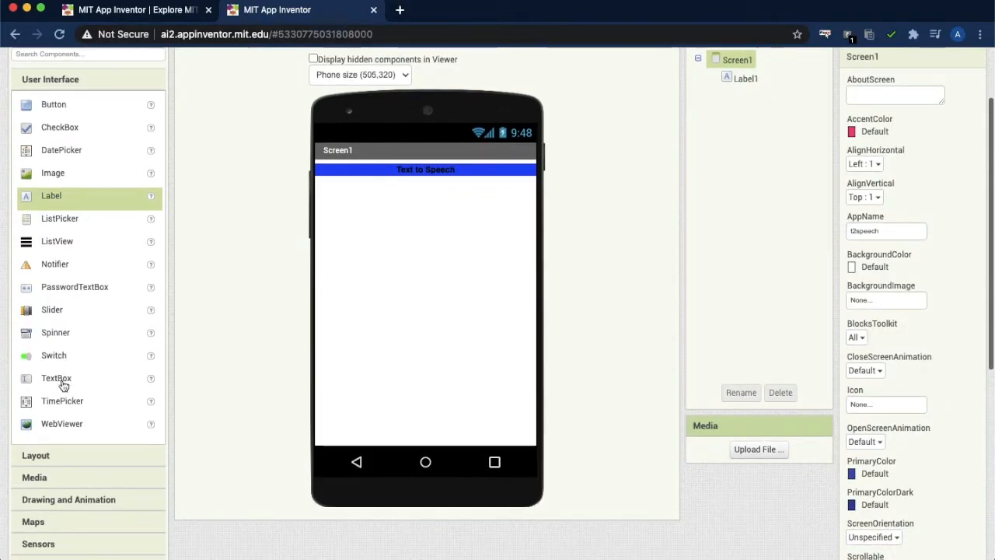
pyautogui.moveTo(56, 378); pyautogui.dragTo(395, 189)
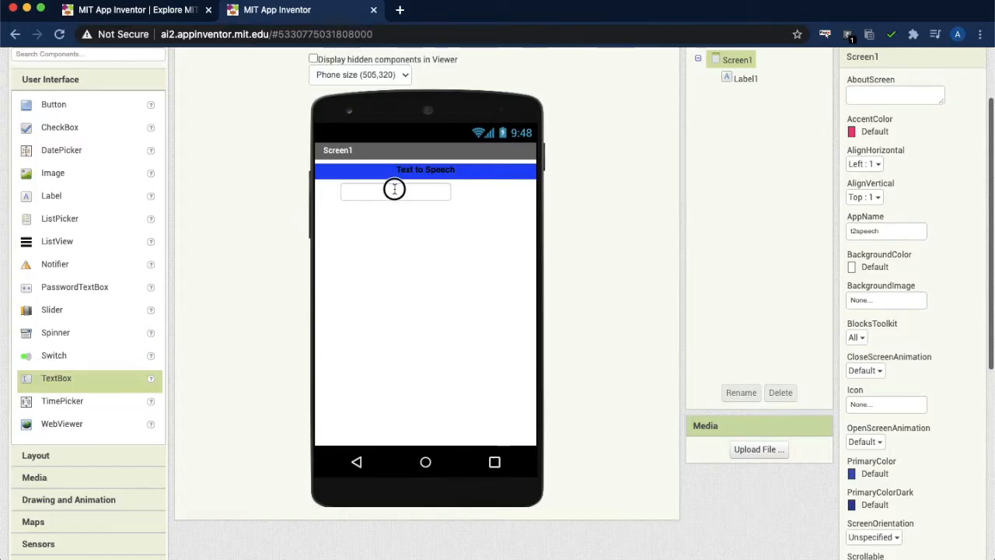
pyautogui.click(395, 190)
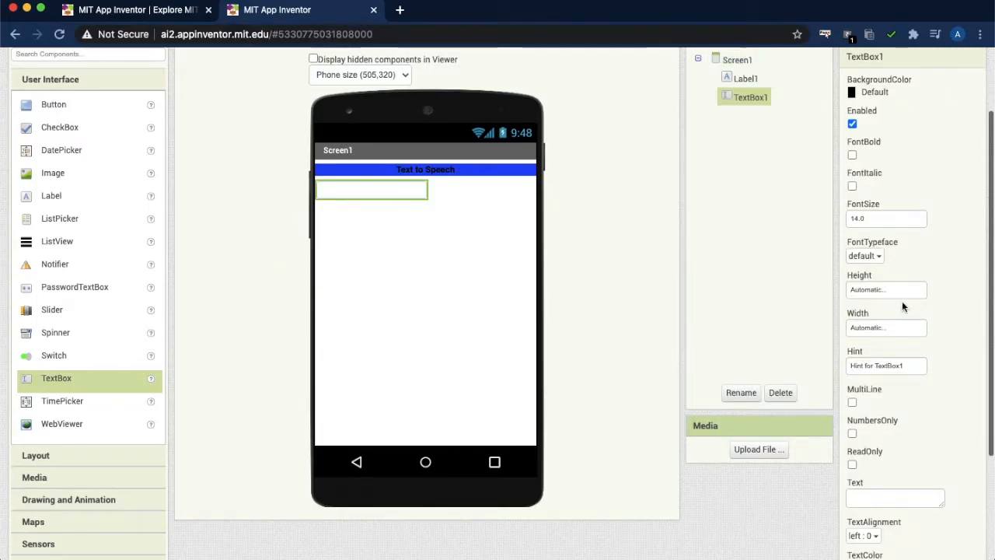
# Step: Set TextBox1's width to Fill parent and choose its text alignment
pyautogui.scroll(-3)
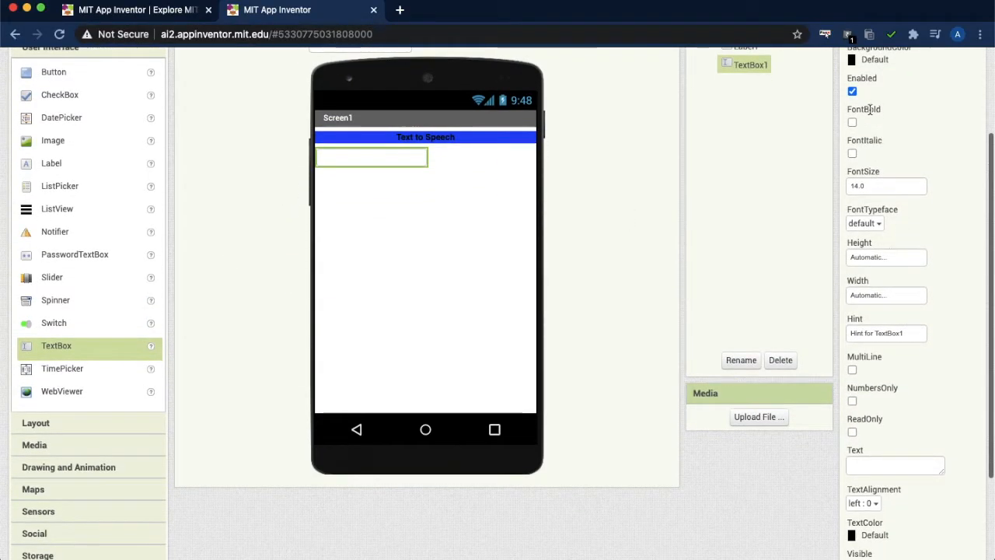
pyautogui.moveTo(884, 296)
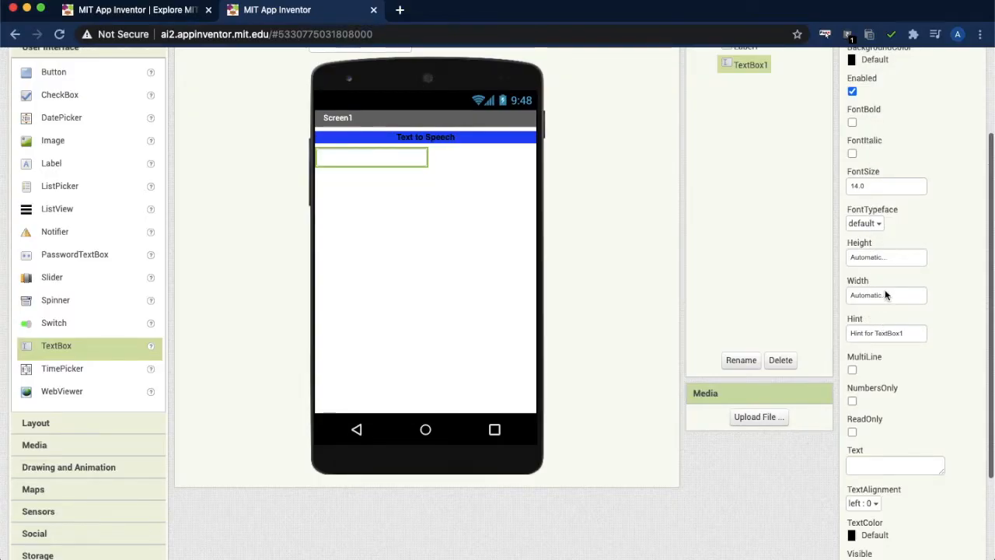
pyautogui.click(887, 296)
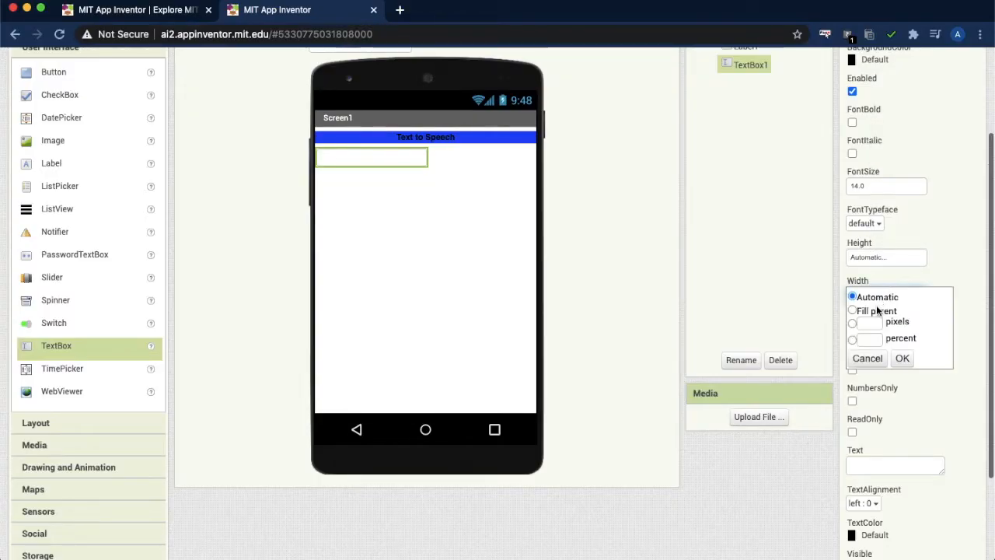
pyautogui.click(902, 358)
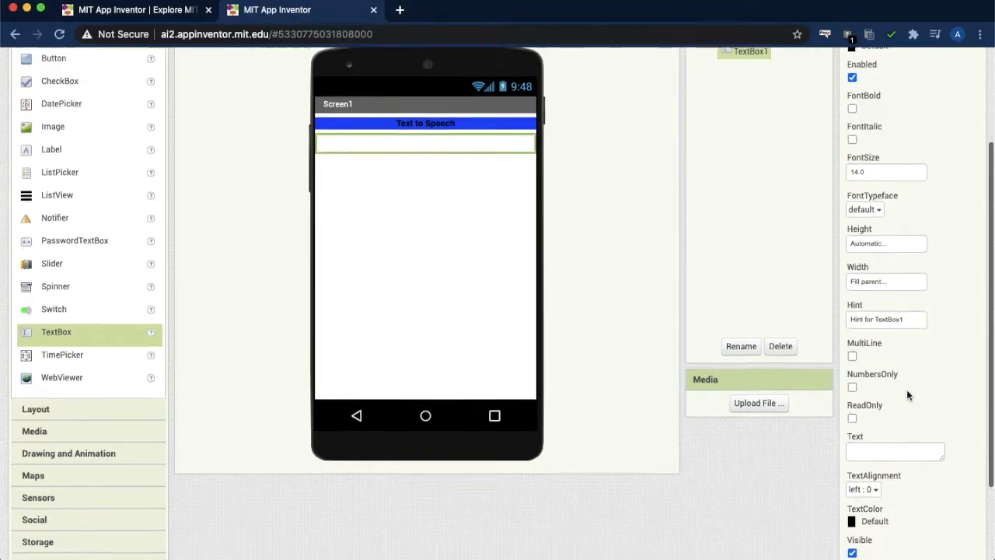
pyautogui.scroll(-3)
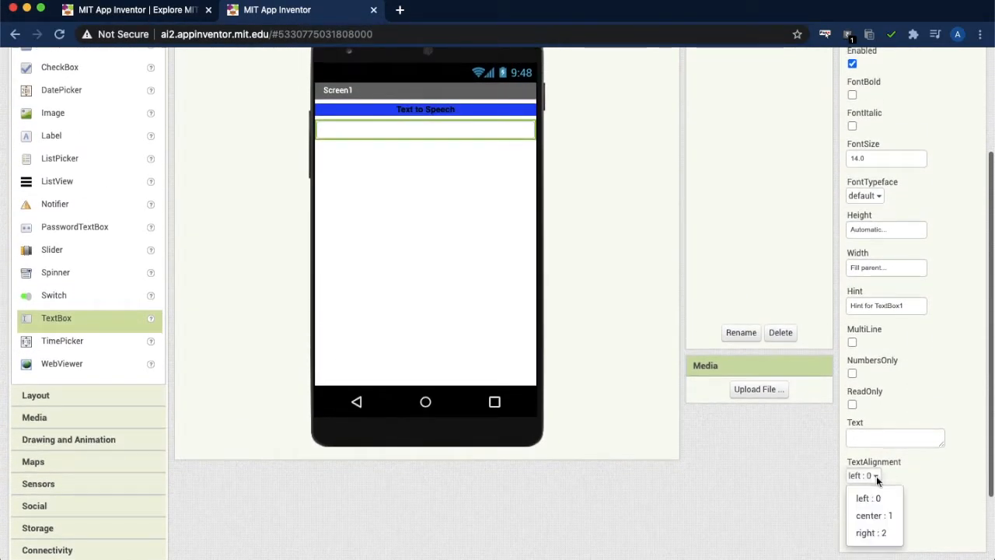
pyautogui.click(874, 516)
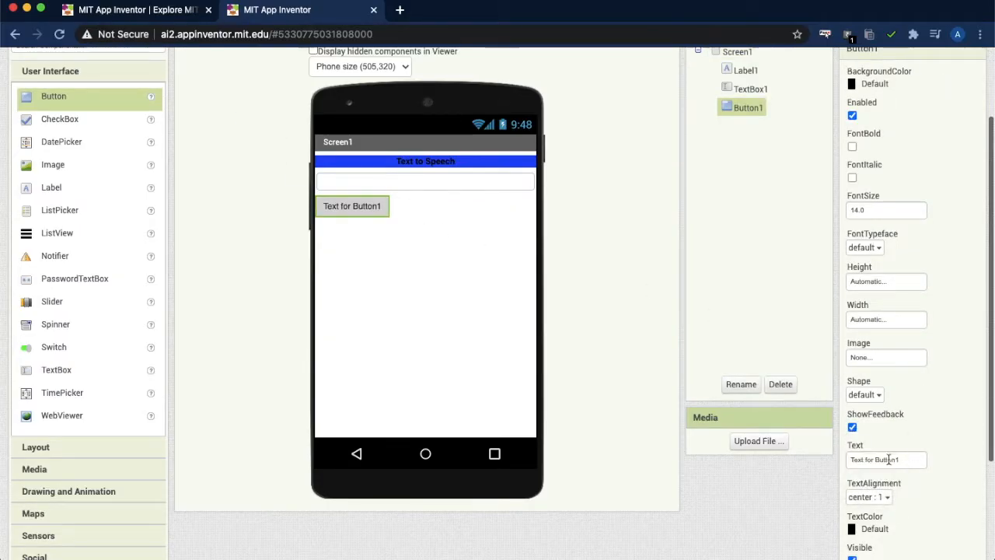
# Step: Set Button1's text to Speech and review its image choices
pyautogui.scroll(-3)
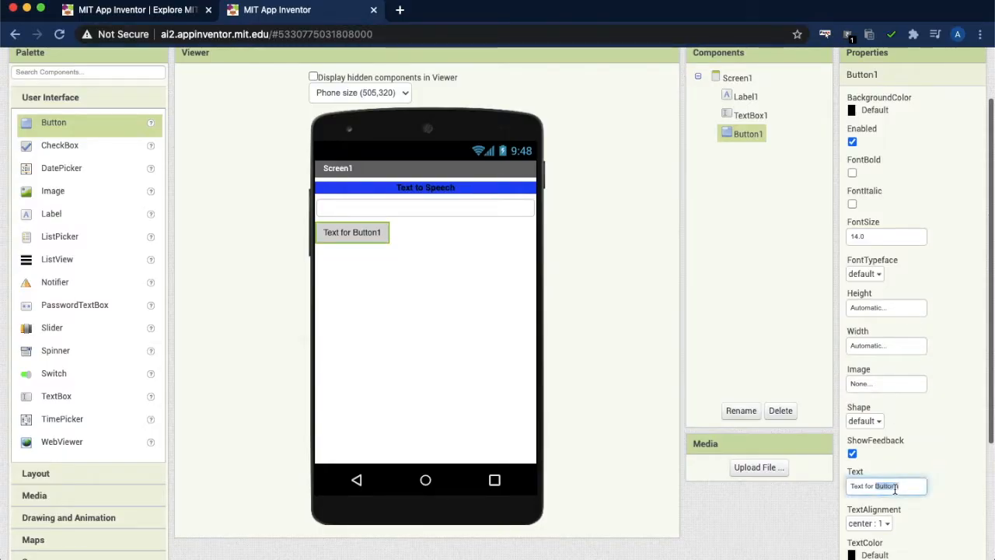
pyautogui.write('Su')
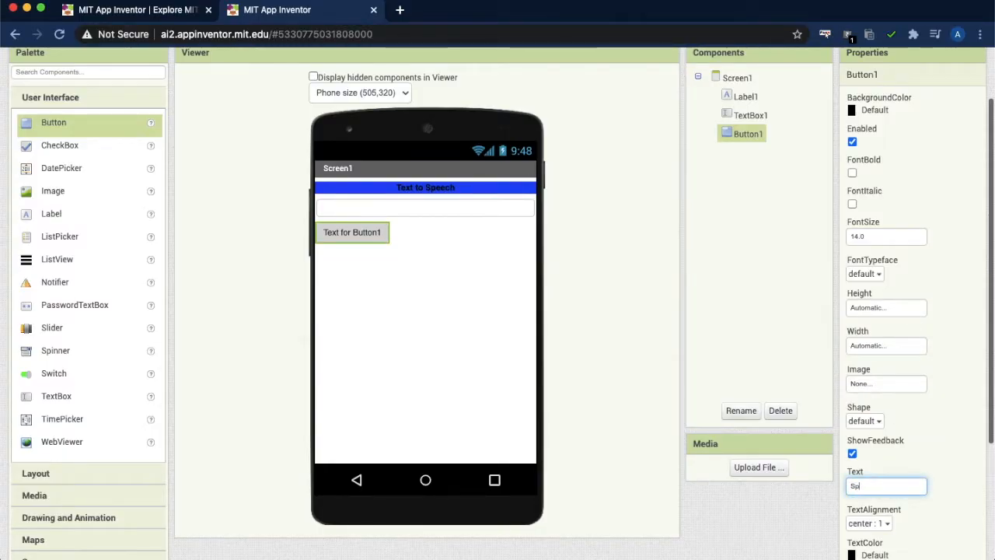
pyautogui.write('Speech')
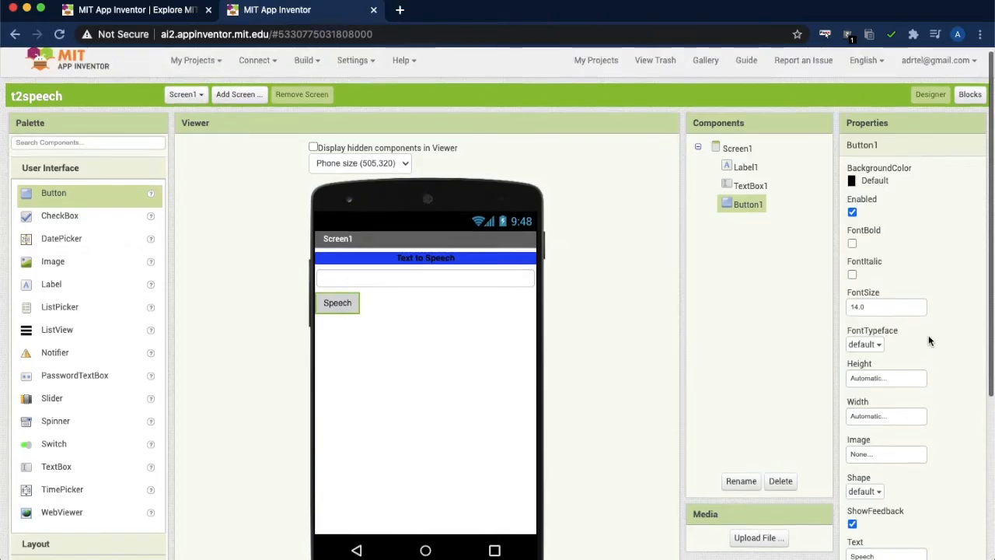
pyautogui.scroll(-3)
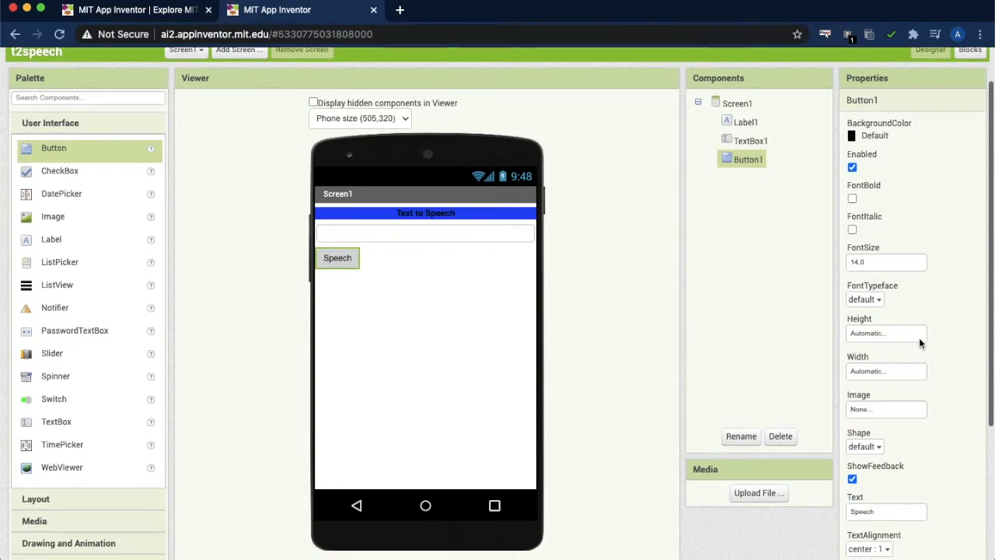
pyautogui.scroll(-3)
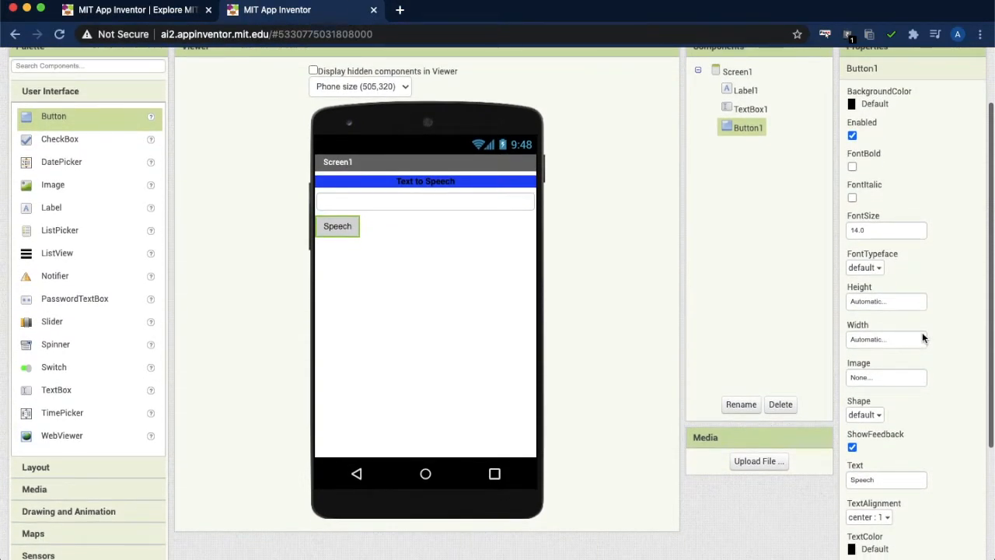
pyautogui.scroll(-3)
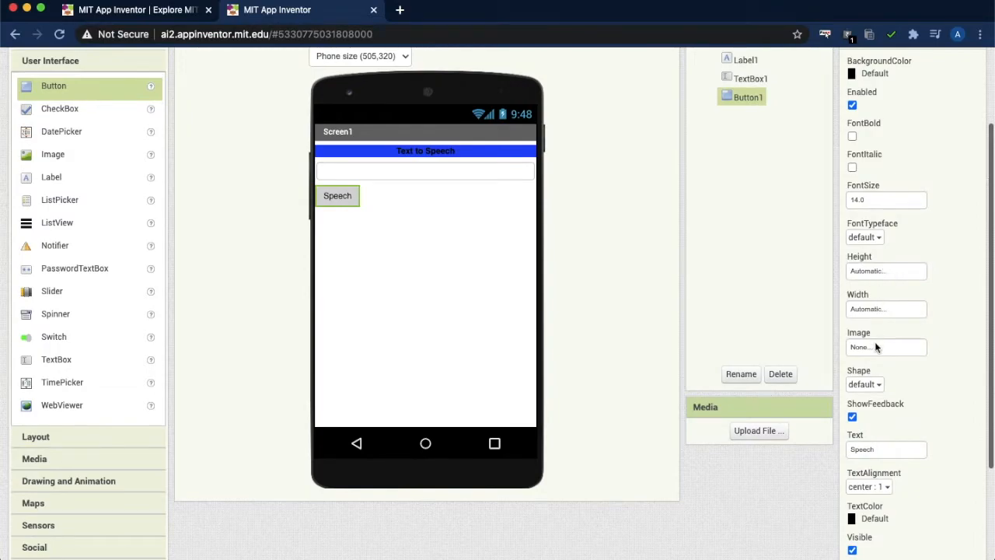
pyautogui.click(887, 347)
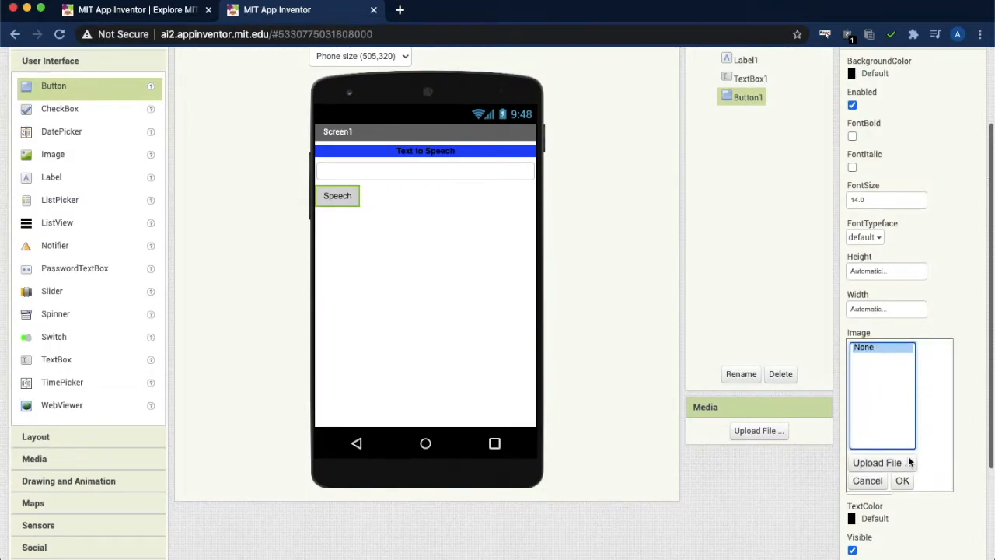
pyautogui.moveTo(944, 311)
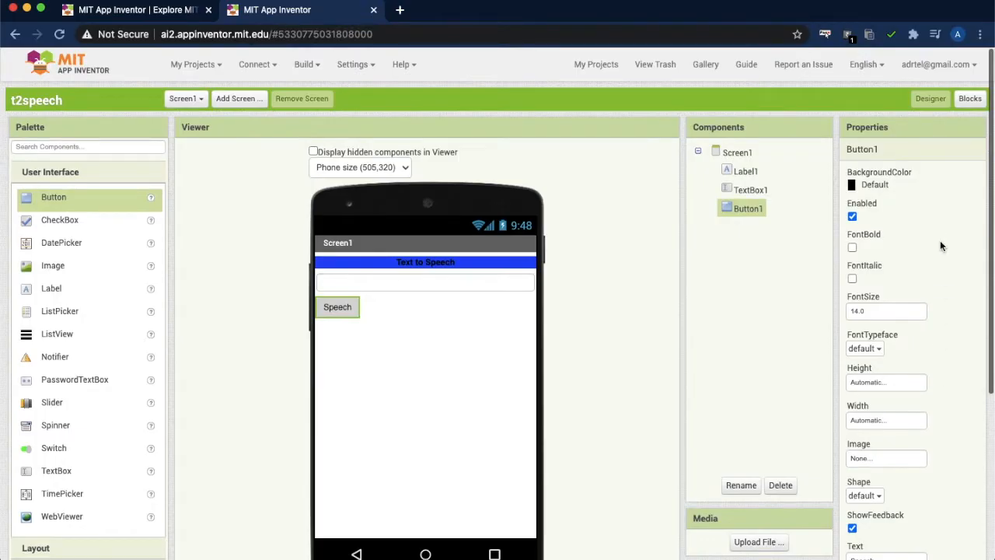
pyautogui.moveTo(520, 322)
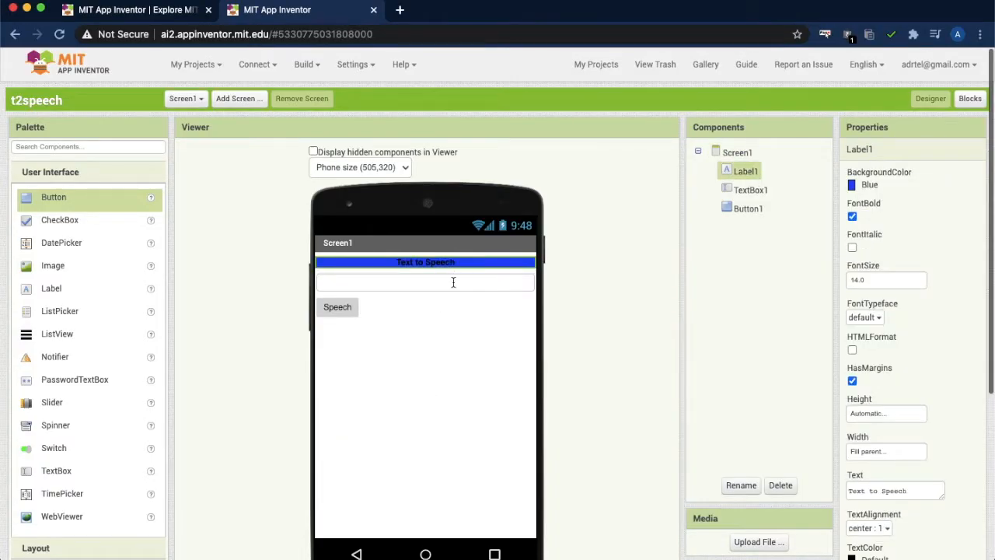
pyautogui.click(427, 282)
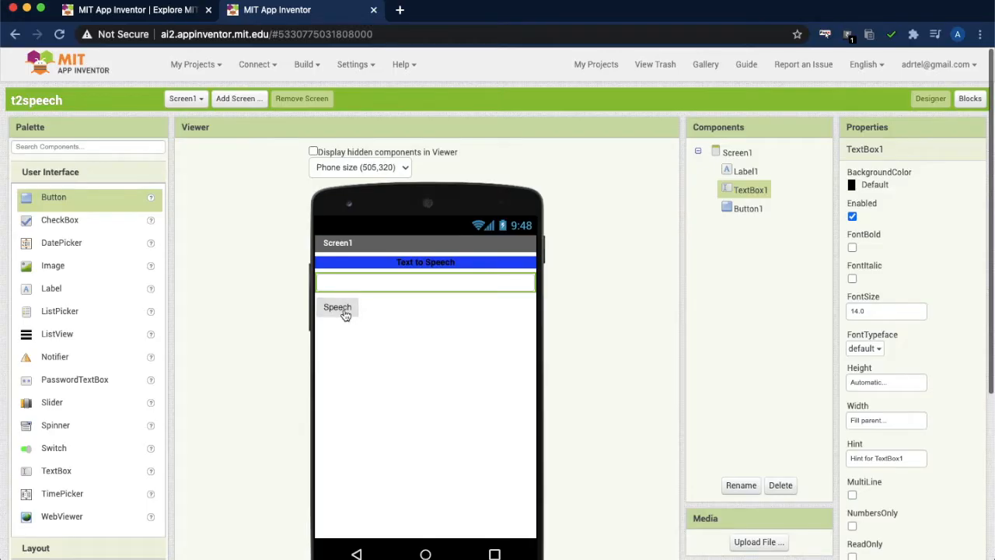
pyautogui.click(336, 307)
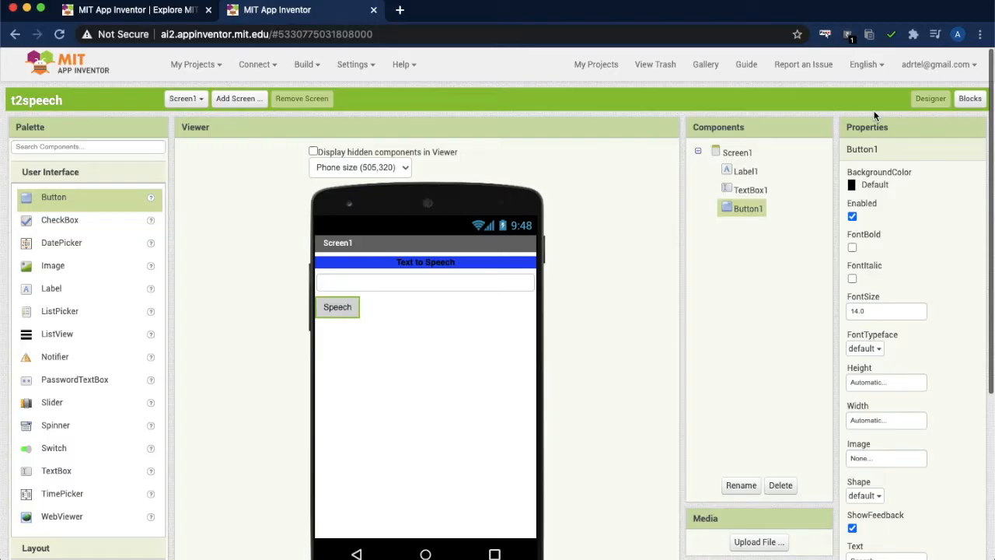
pyautogui.moveTo(530, 344)
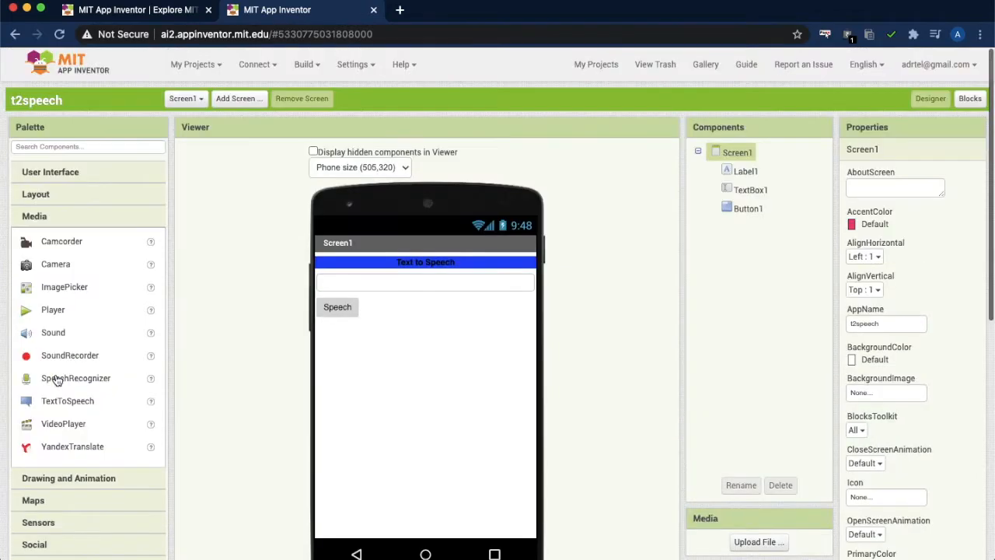
# Step: Scroll the palette toward the Media components for TextToSpeech
pyautogui.scroll(-3)
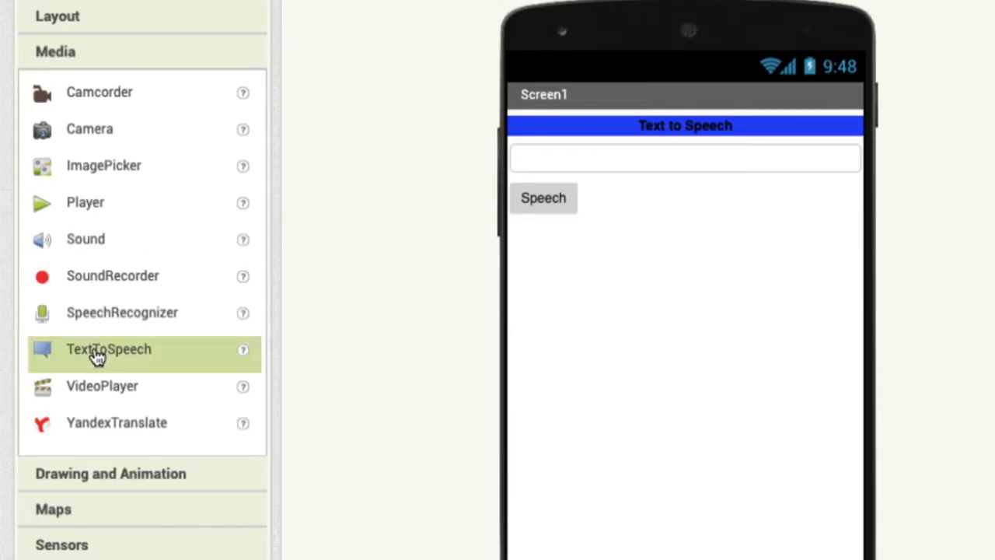
pyautogui.moveTo(667, 380)
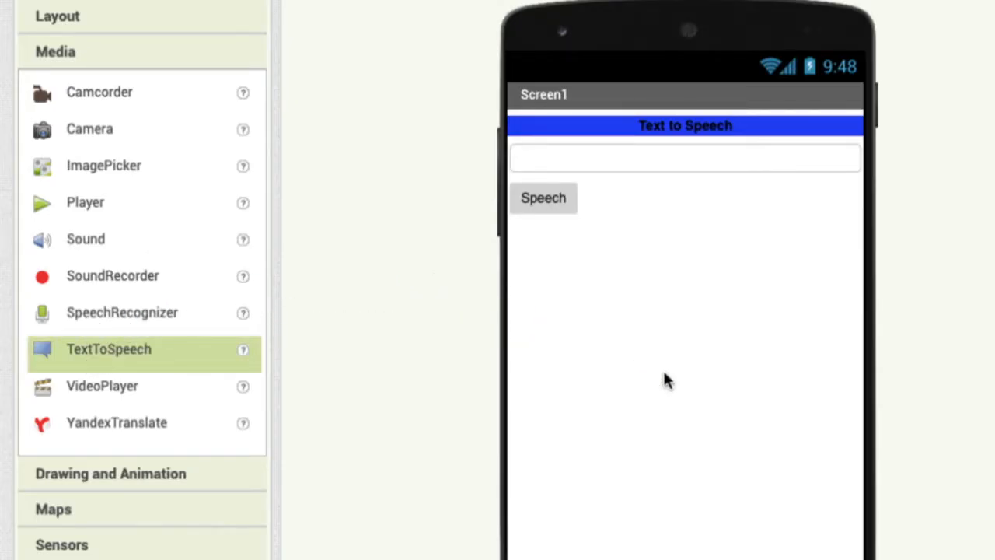
pyautogui.moveTo(665, 380)
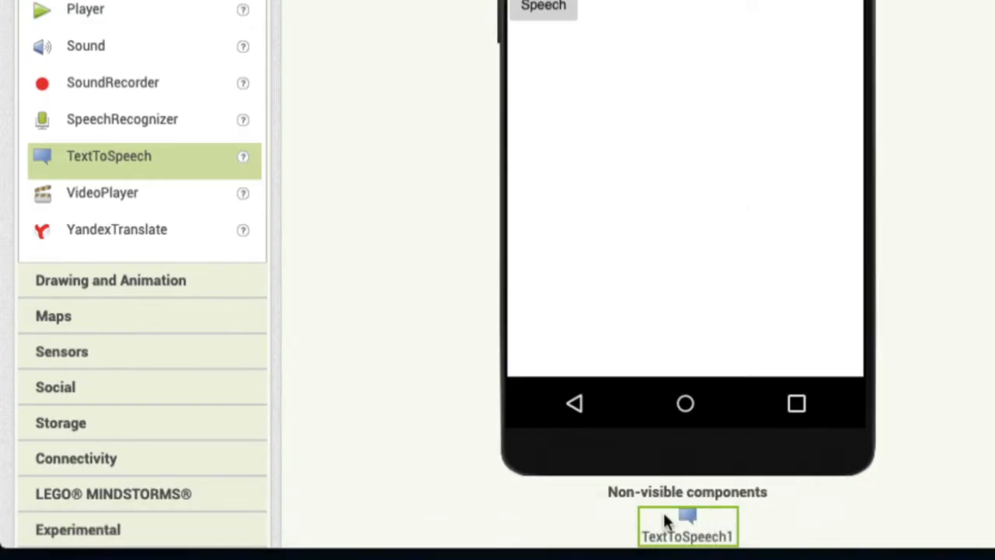
pyautogui.moveTo(703, 48)
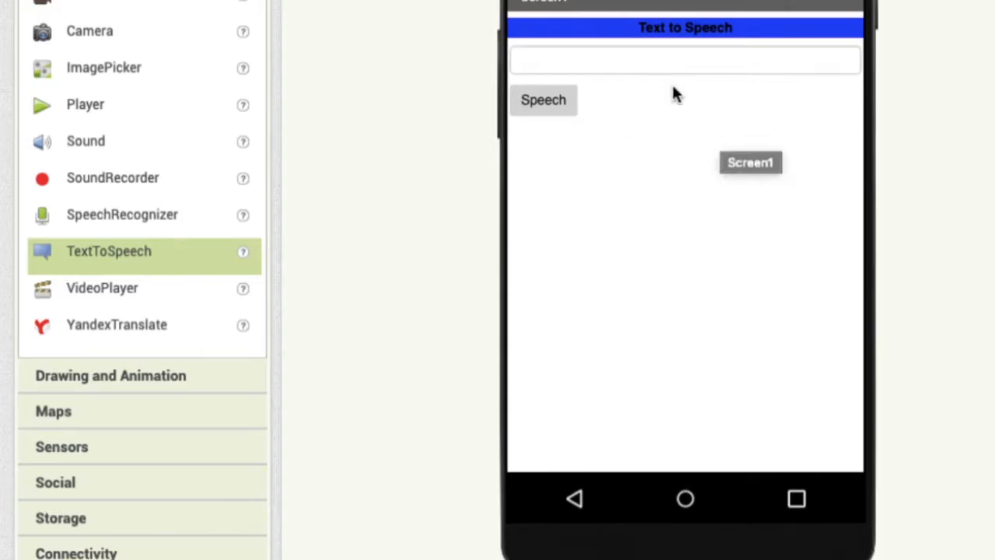
pyautogui.moveTo(678, 121)
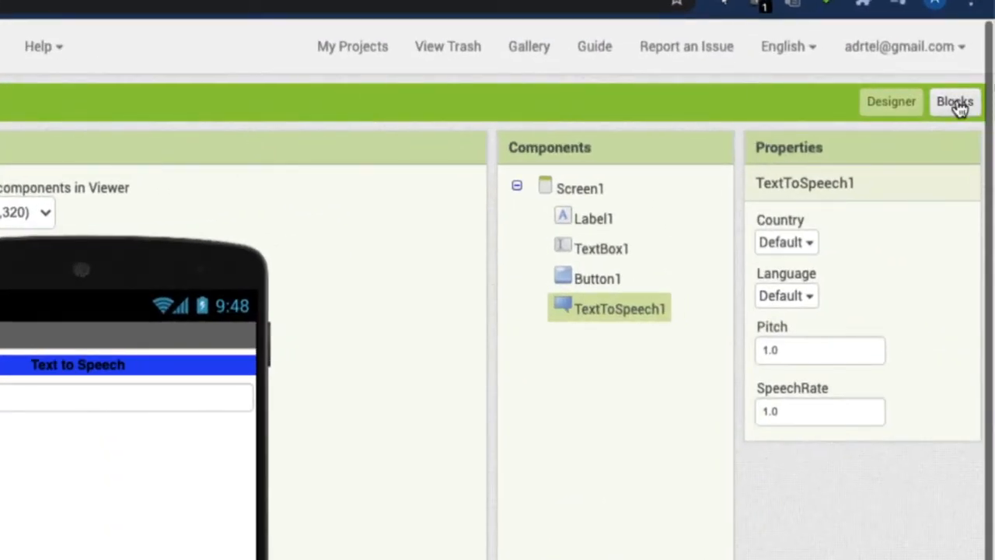
# Step: In the Blocks editor, browse the components and show TextToSpeech1's blocks
pyautogui.click(955, 101)
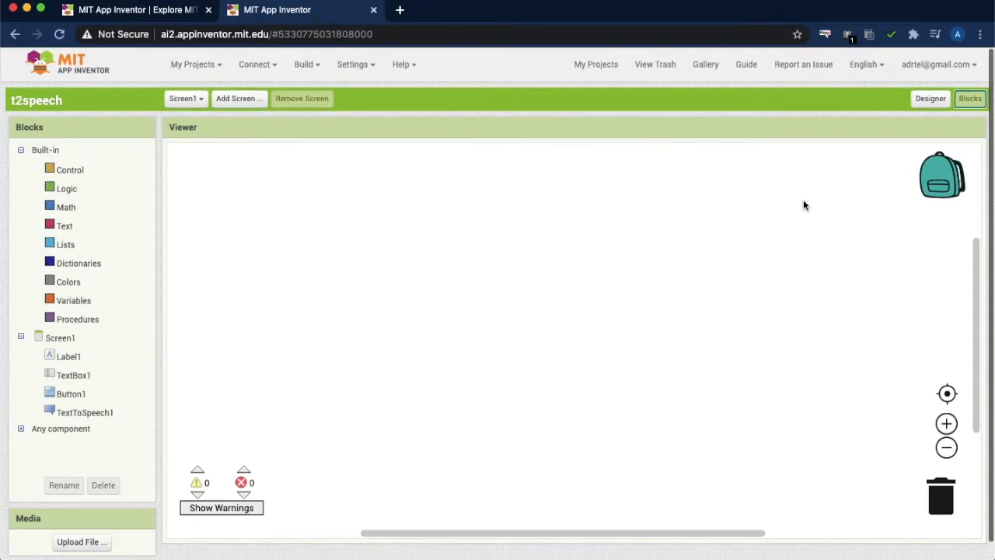
pyautogui.click(69, 356)
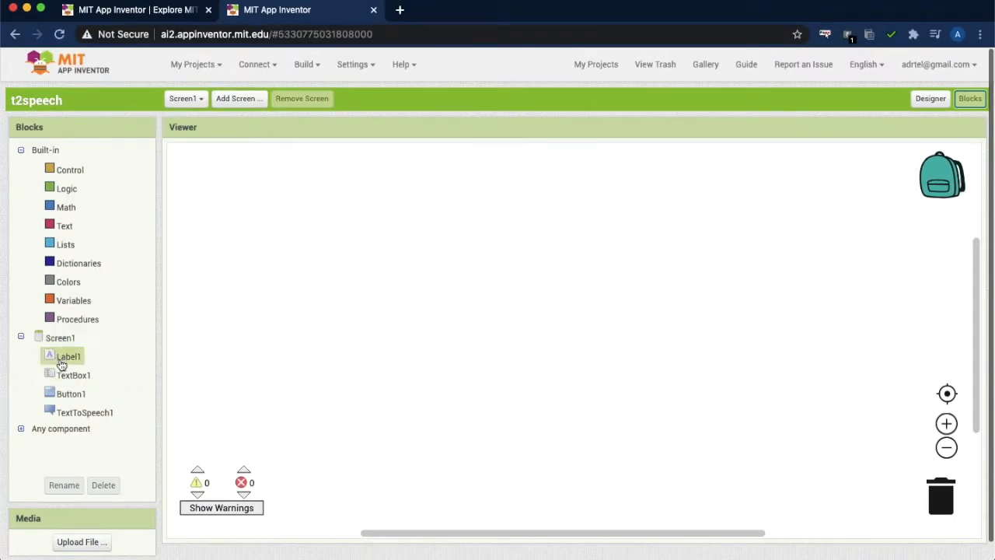
pyautogui.click(73, 374)
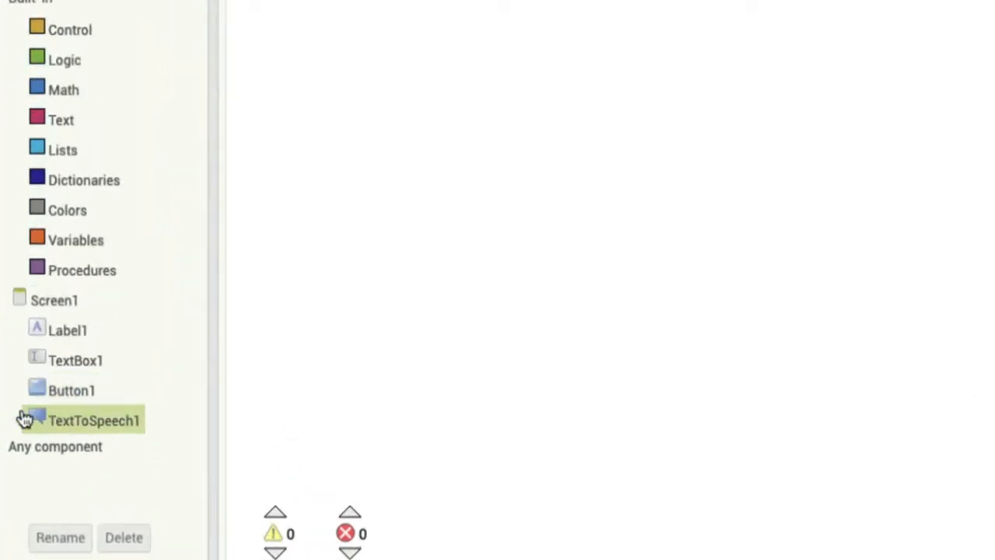
pyautogui.click(115, 390)
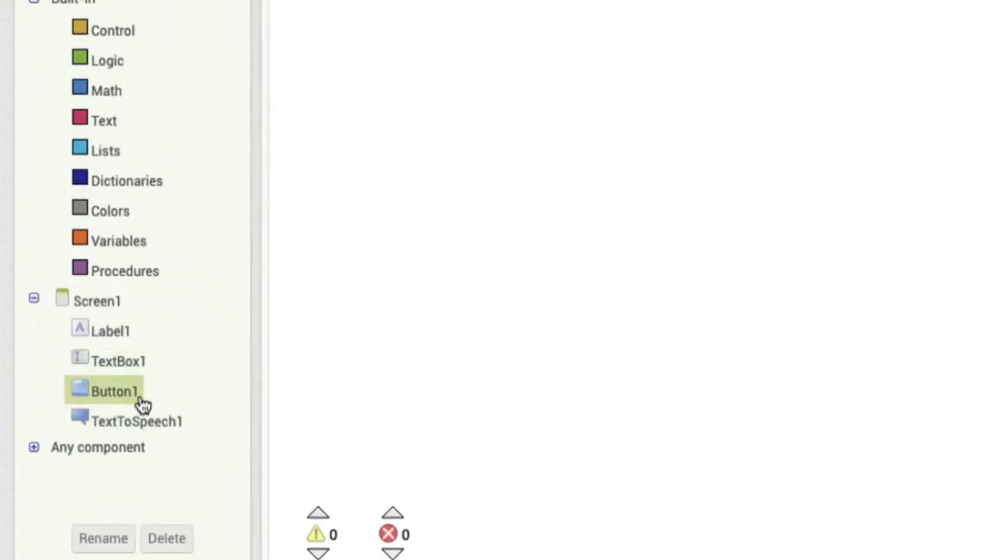
pyautogui.click(136, 420)
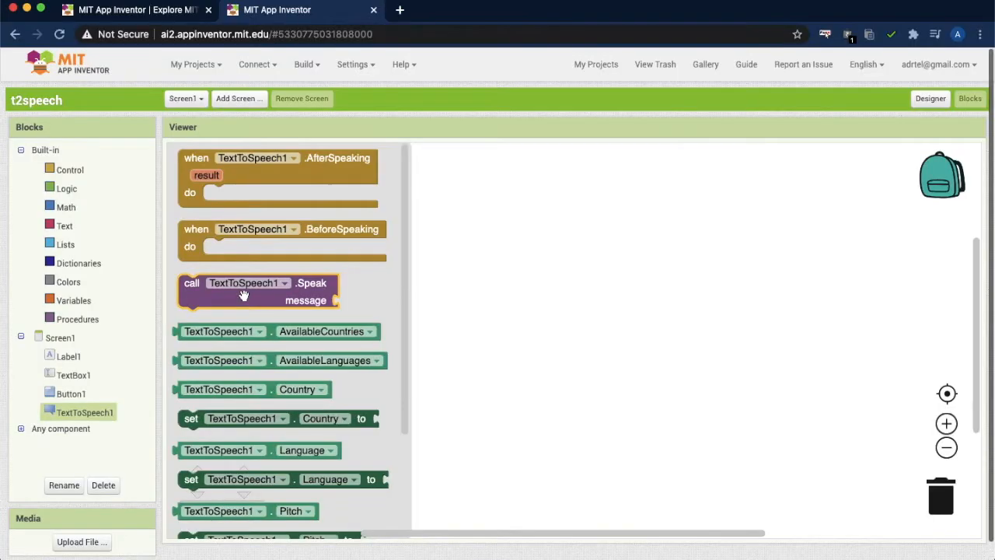
# Step: Place a call TextToSpeech1.Speak block on the workspace
pyautogui.click(231, 298)
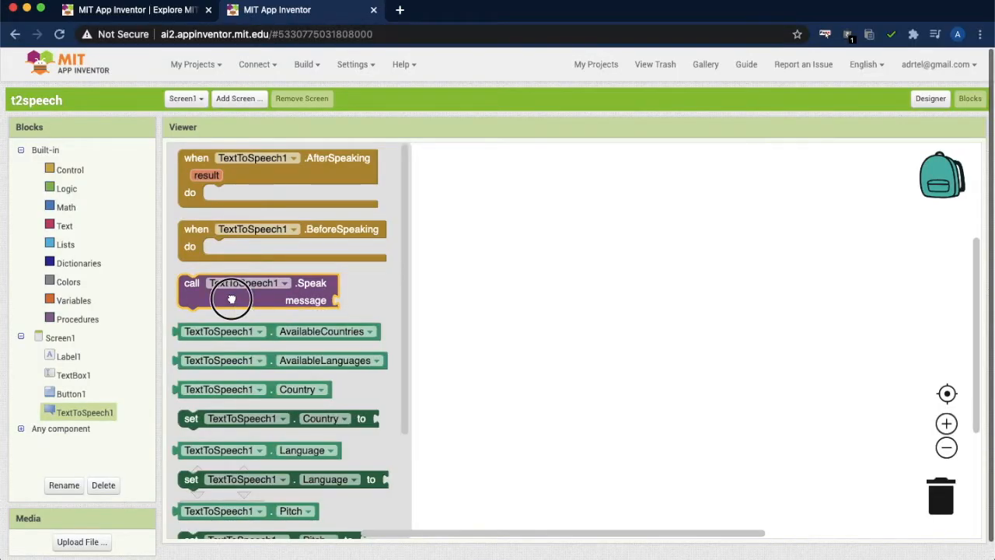
pyautogui.moveTo(230, 299); pyautogui.dragTo(395, 248)
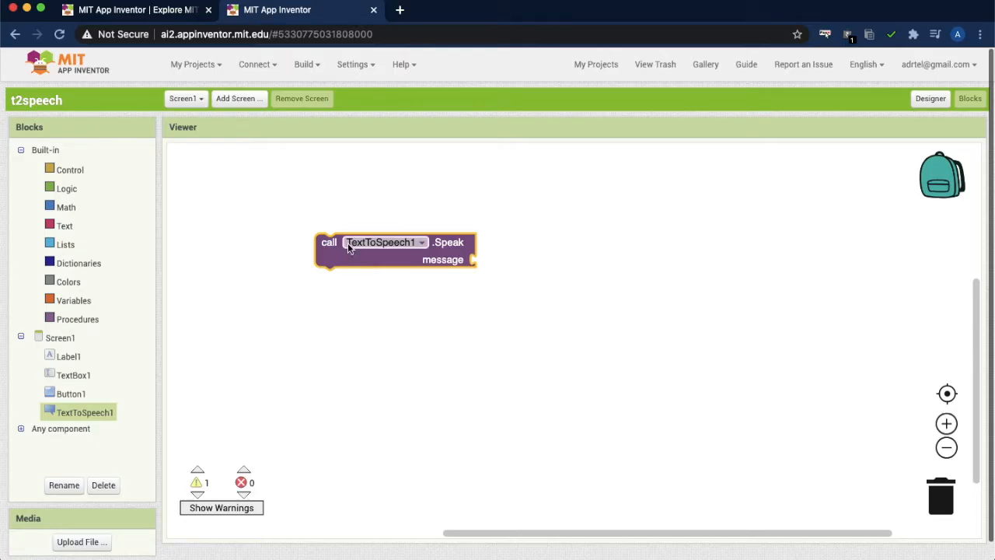
pyautogui.moveTo(398, 242)
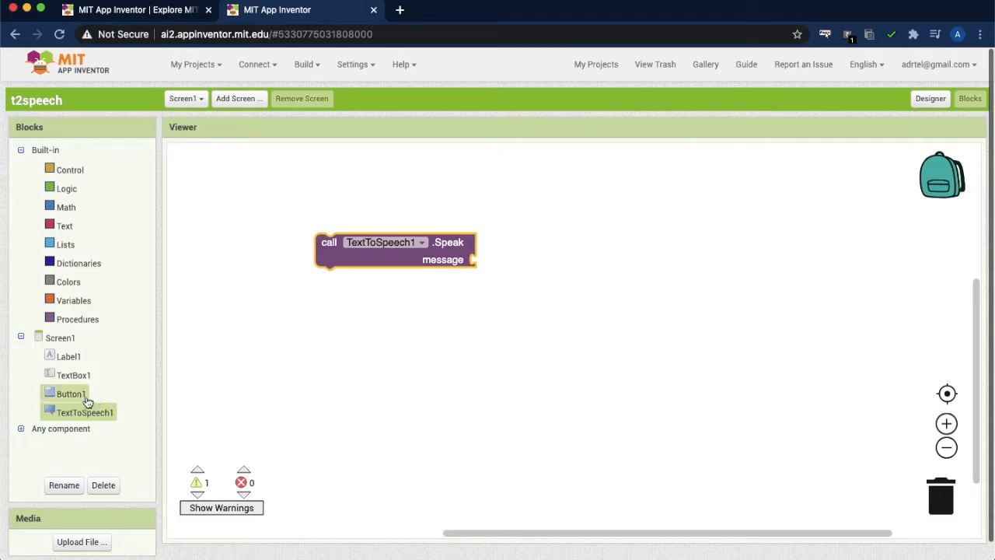
# Step: Add a when Button1.Click event and snap the Speak call into its do slot
pyautogui.click(72, 394)
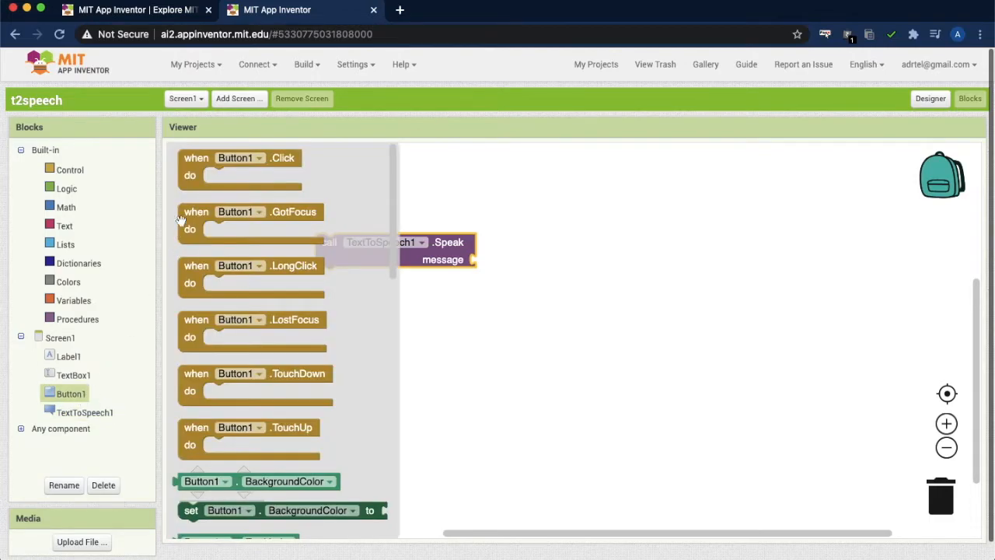
pyautogui.moveTo(221, 169)
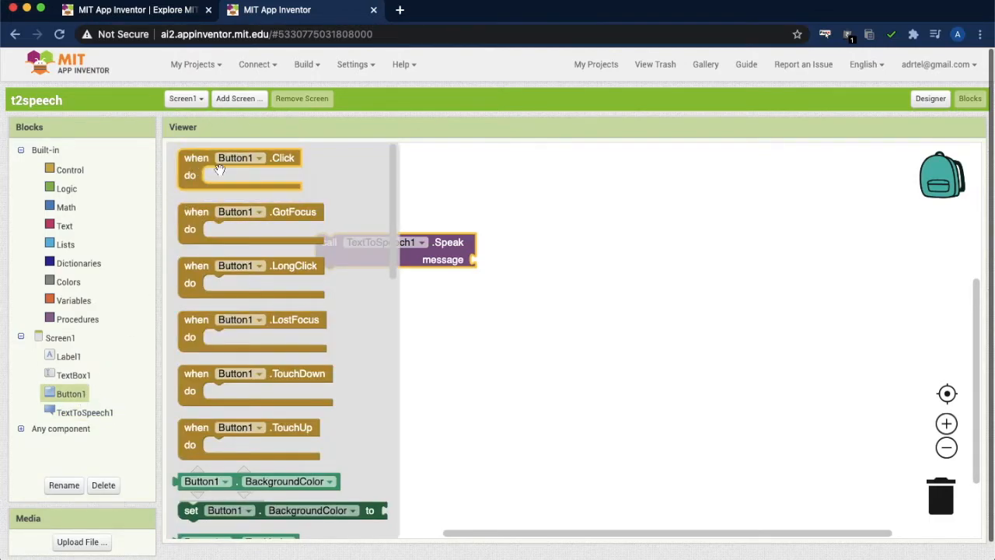
pyautogui.moveTo(221, 170)
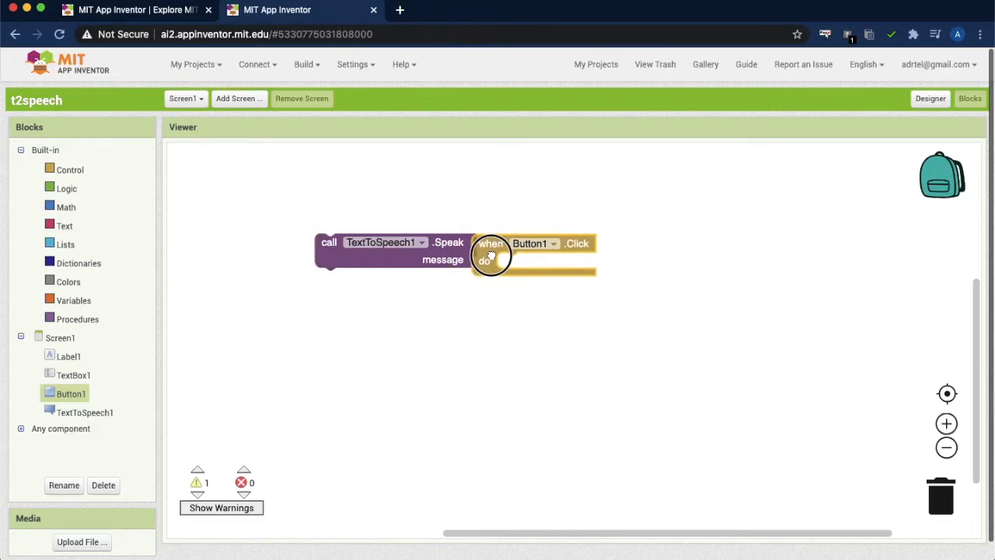
pyautogui.moveTo(489, 251); pyautogui.dragTo(305, 252)
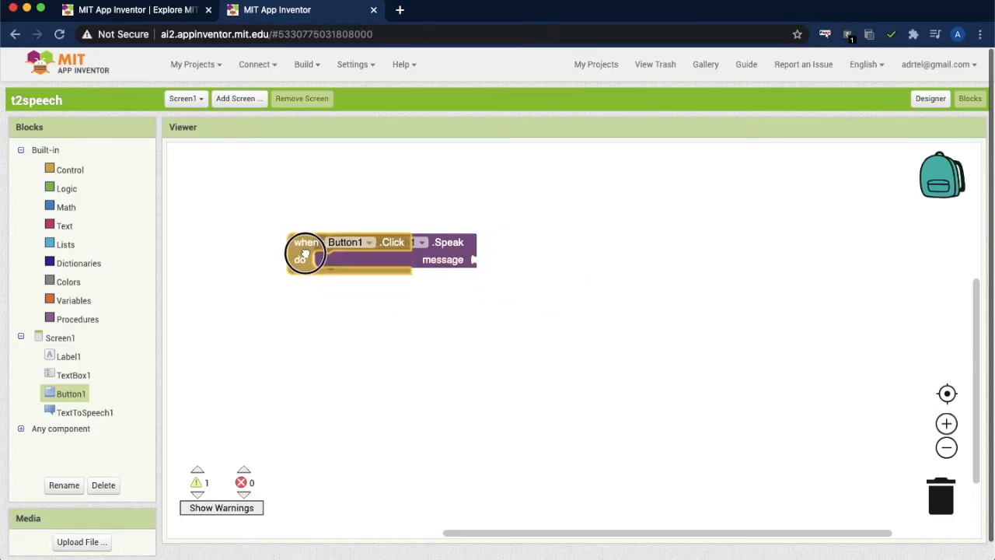
pyautogui.moveTo(303, 251); pyautogui.dragTo(248, 226)
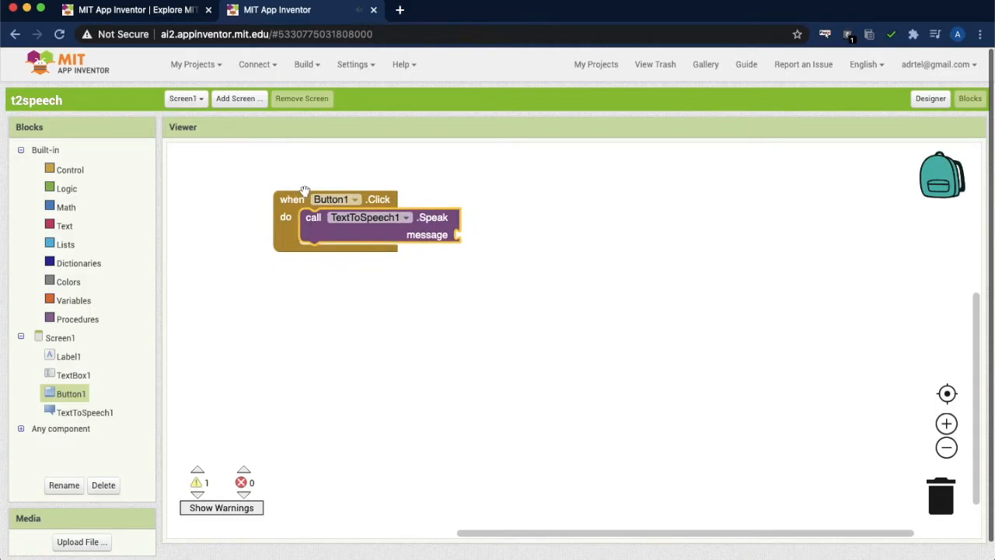
pyautogui.moveTo(335, 231)
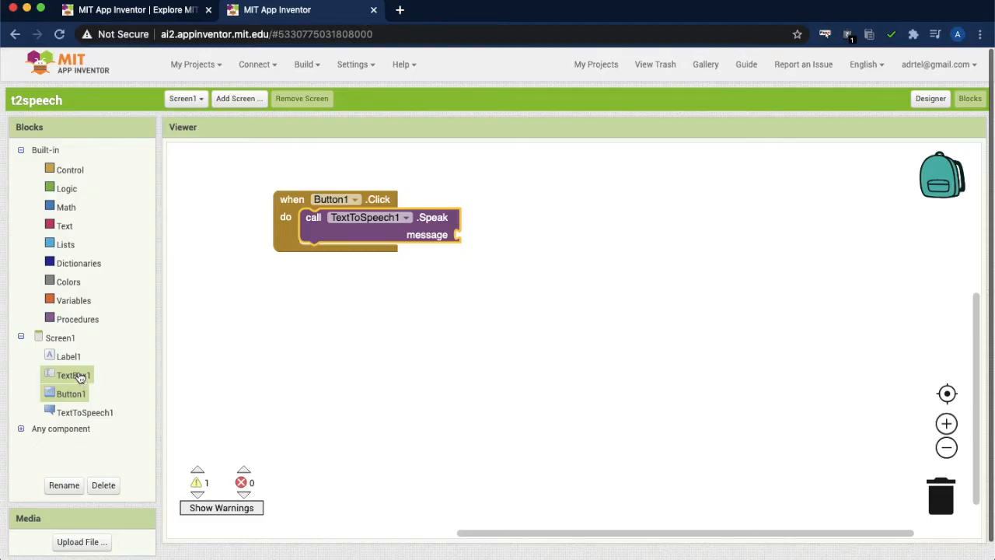
# Step: Plug TextBox1.Text into the Speak call's message socket
pyautogui.click(73, 375)
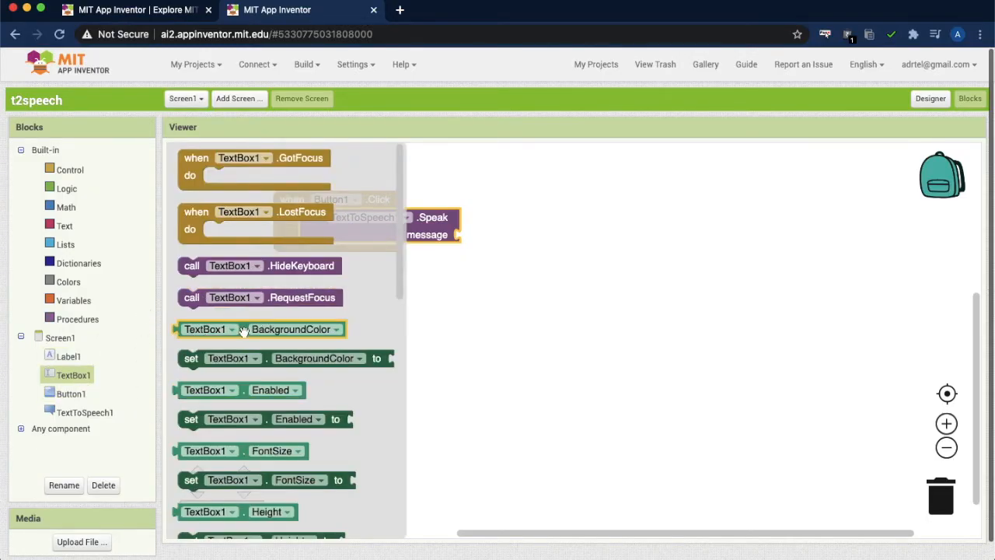
pyautogui.moveTo(261, 330); pyautogui.dragTo(532, 233)
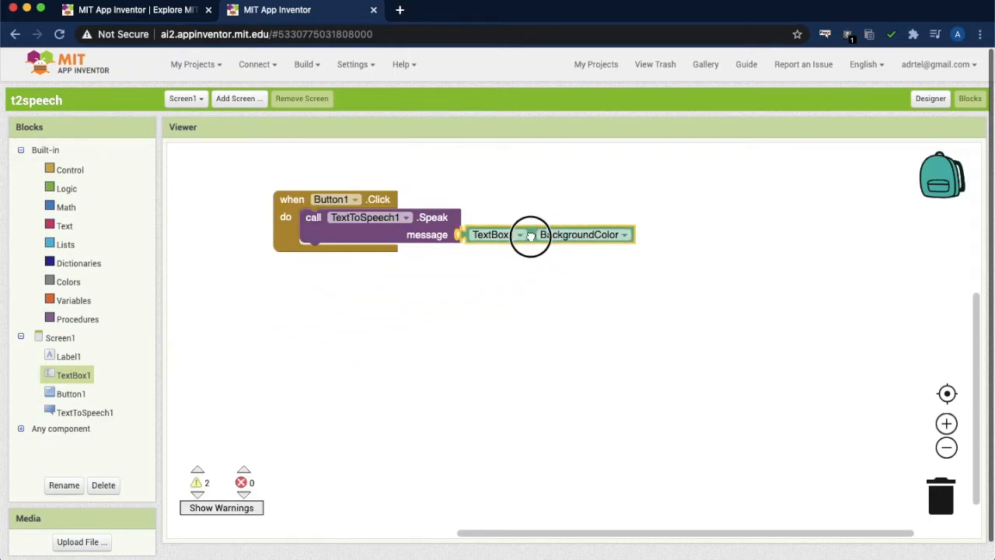
pyautogui.click(519, 233)
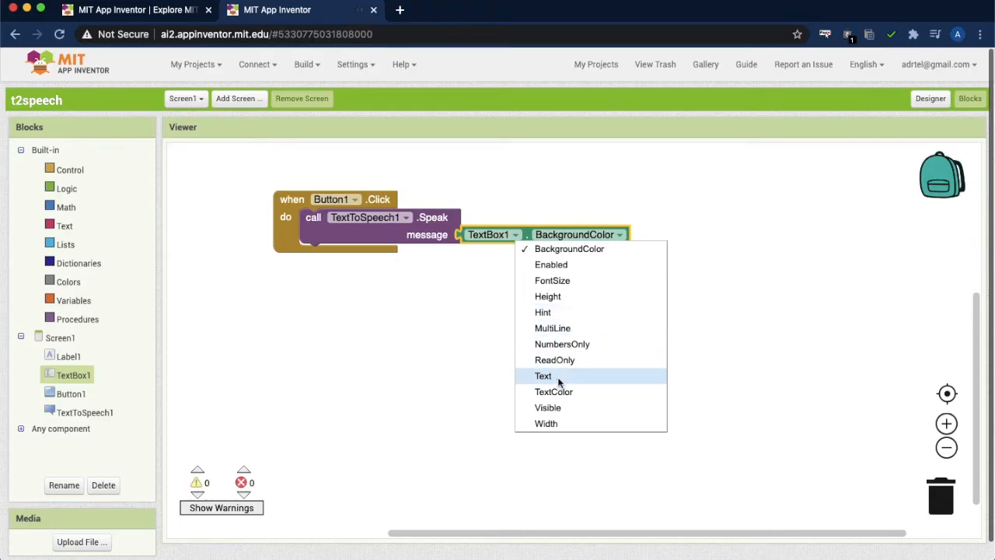
pyautogui.click(544, 375)
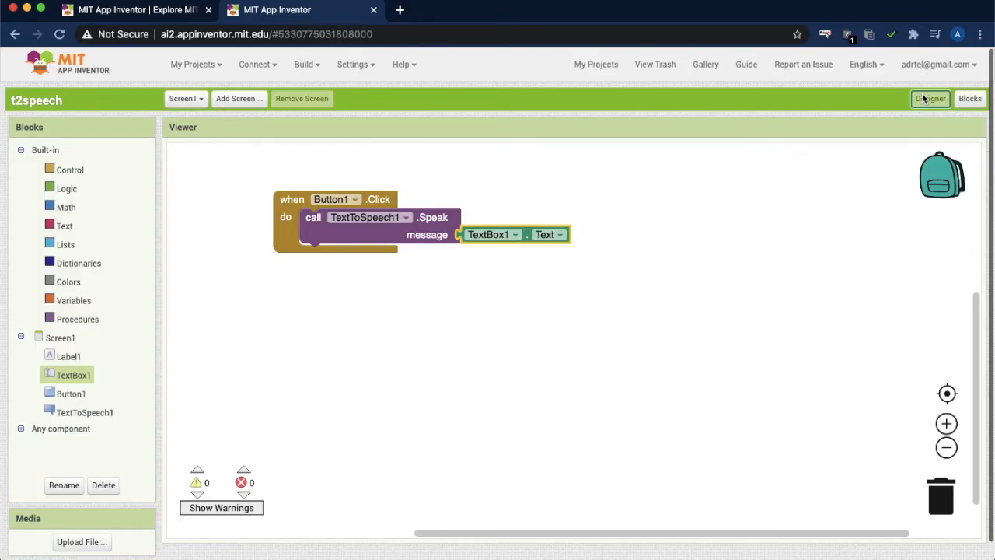
# Step: Return to the Designer and bring up the Build options for making the APK
pyautogui.click(930, 100)
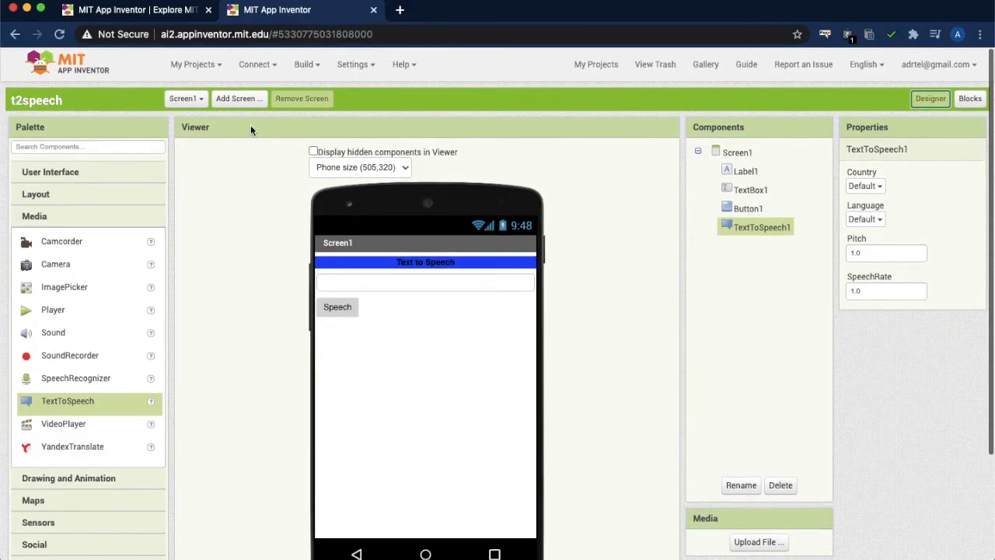
pyautogui.click(305, 64)
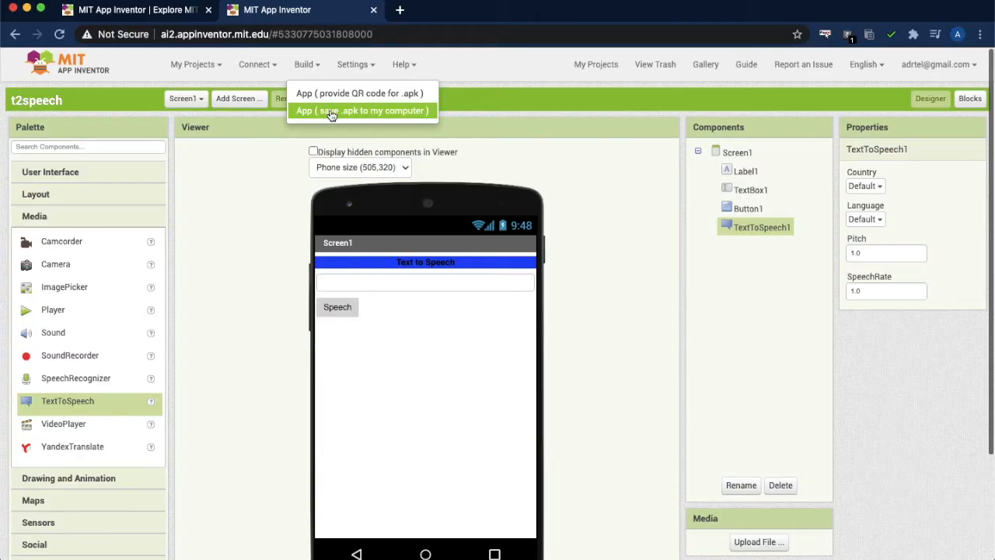
pyautogui.moveTo(349, 115)
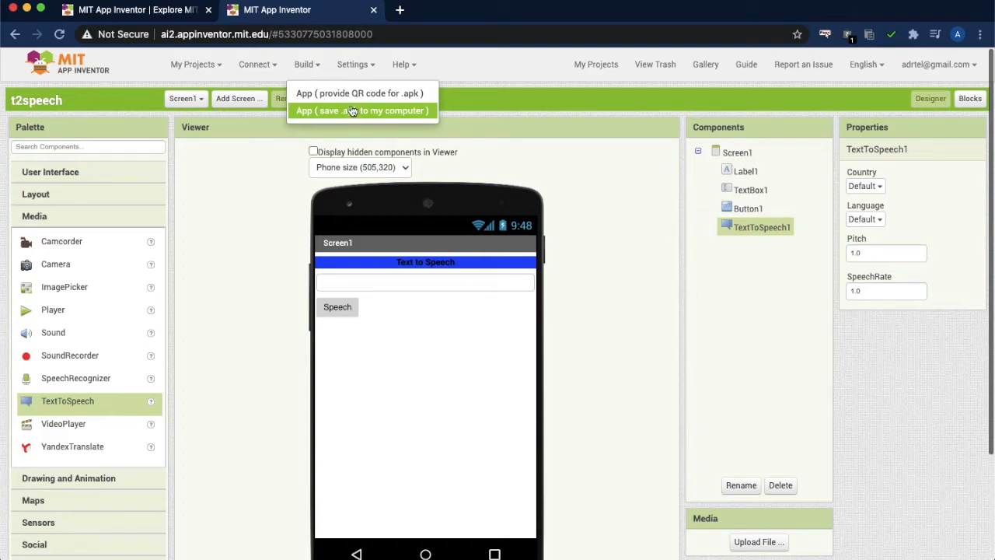
pyautogui.moveTo(361, 94)
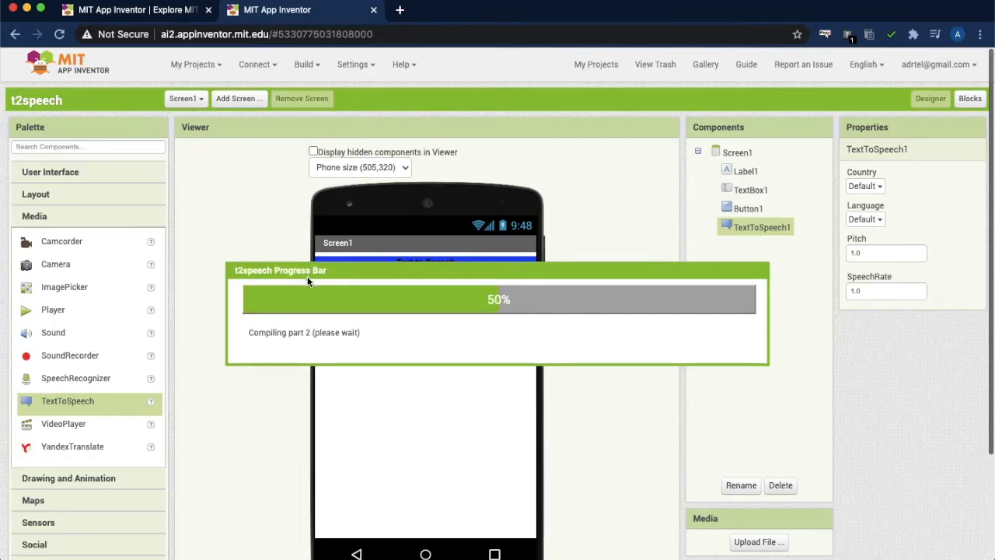
pyautogui.moveTo(528, 319)
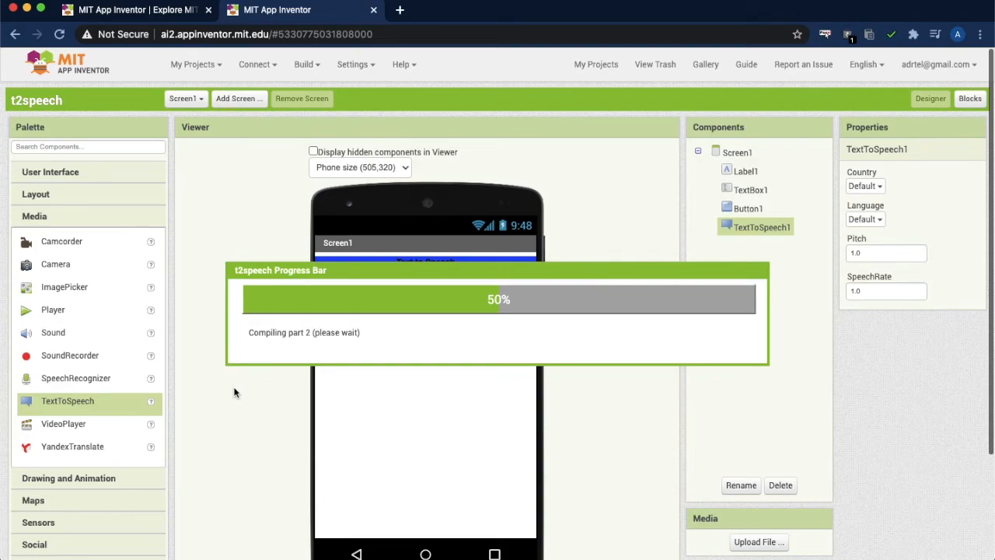
pyautogui.moveTo(345, 429)
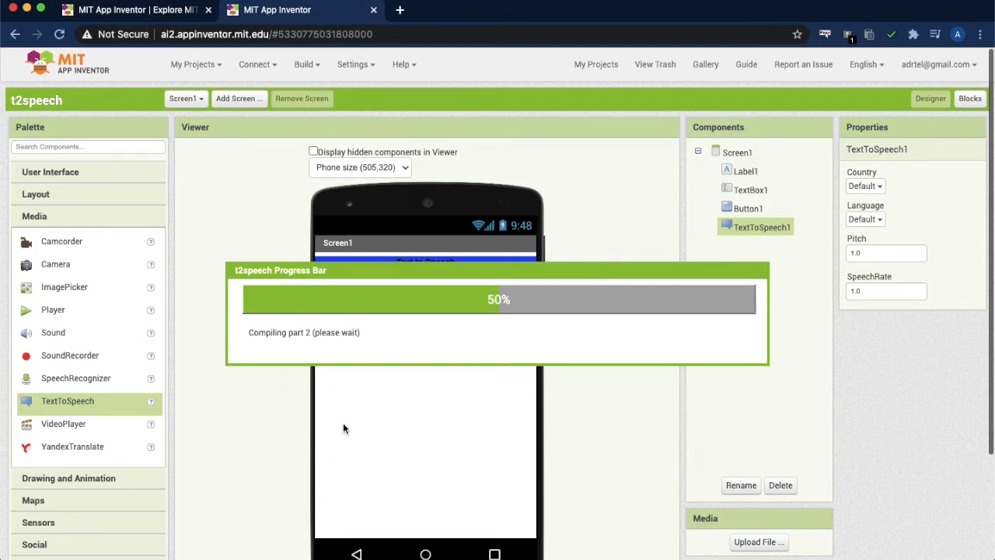
pyautogui.moveTo(345, 429)
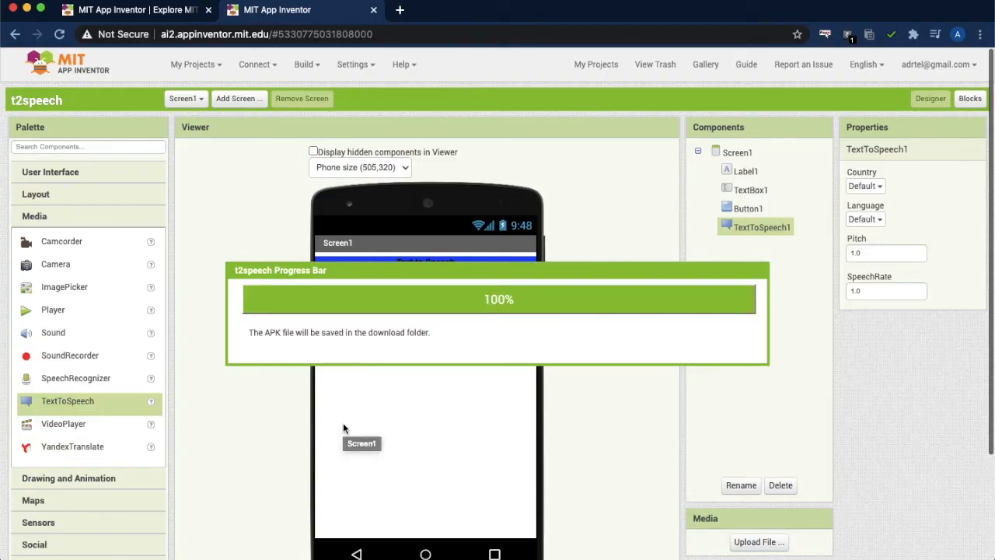
pyautogui.moveTo(523, 322)
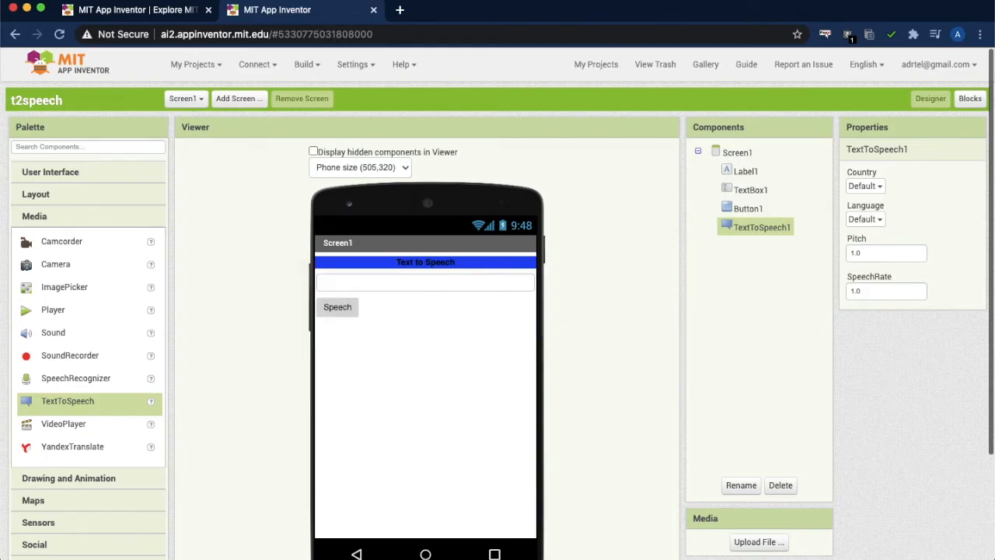
pyautogui.moveTo(215, 516)
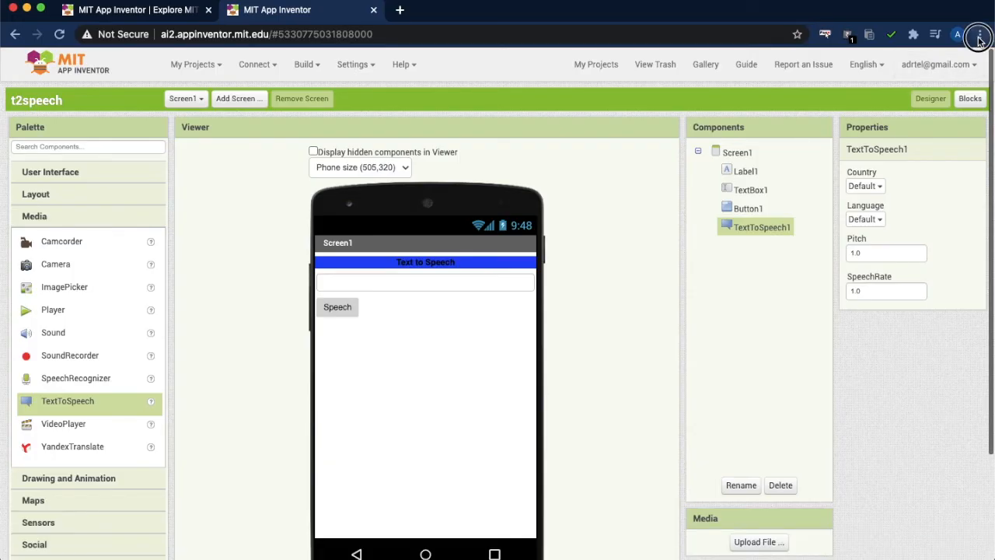
# Step: Show Chrome's Downloads page from the browser menu
pyautogui.click(980, 34)
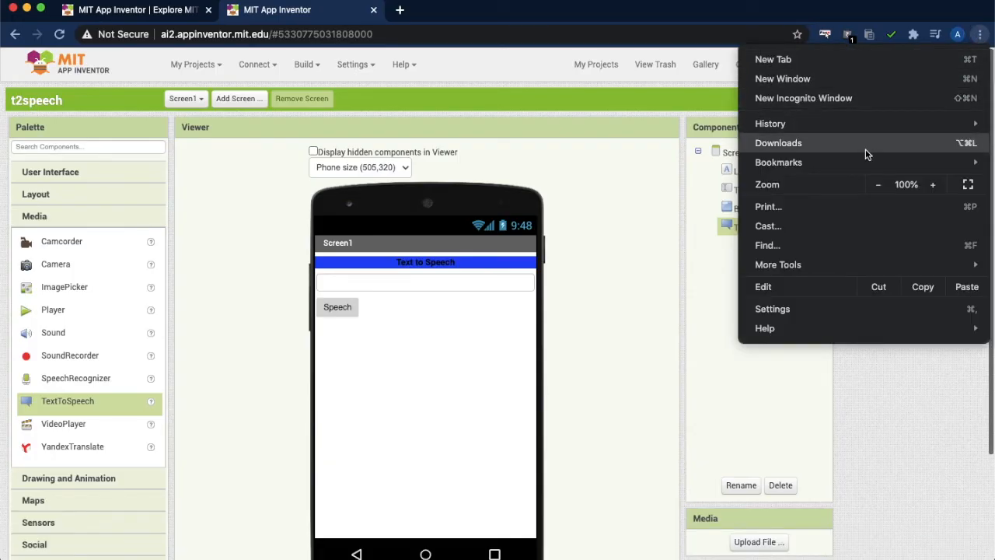
pyautogui.click(778, 143)
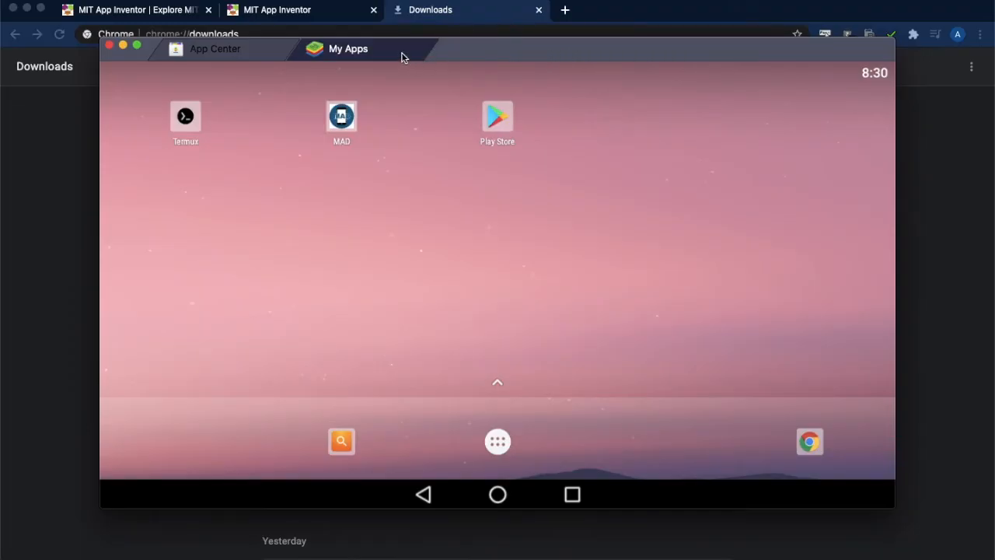
pyautogui.moveTo(498, 441)
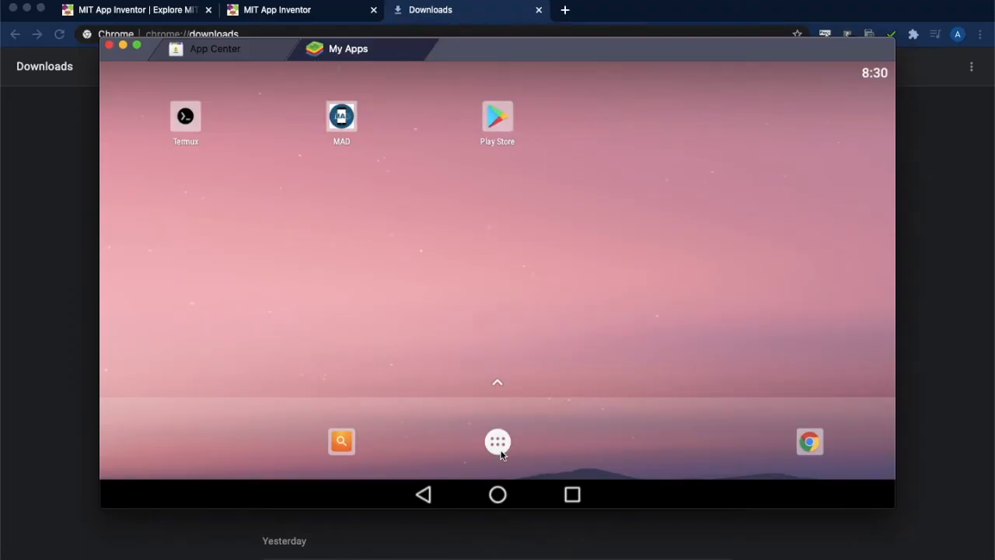
# Step: Launch the t2speech app from the emulator's app drawer
pyautogui.click(498, 442)
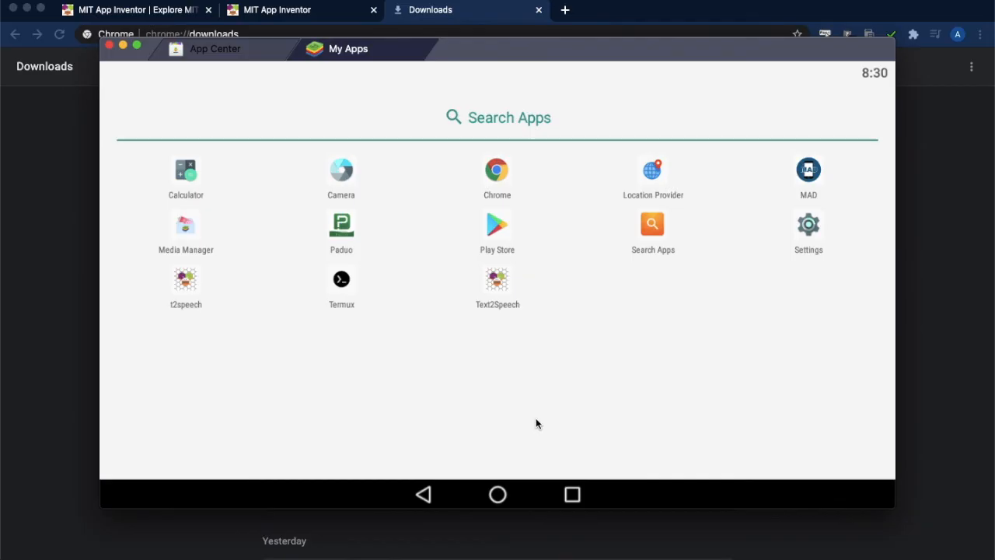
pyautogui.moveTo(186, 317)
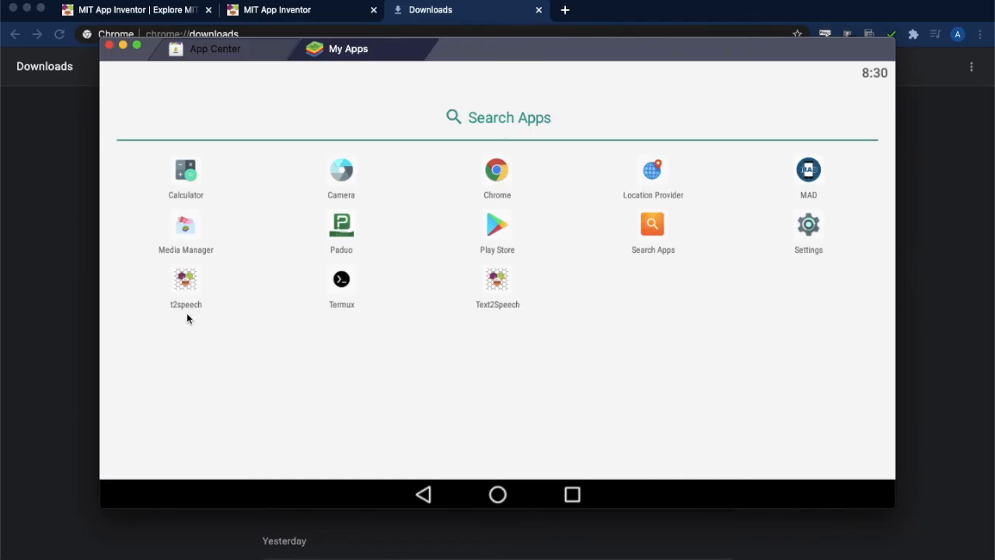
pyautogui.click(185, 280)
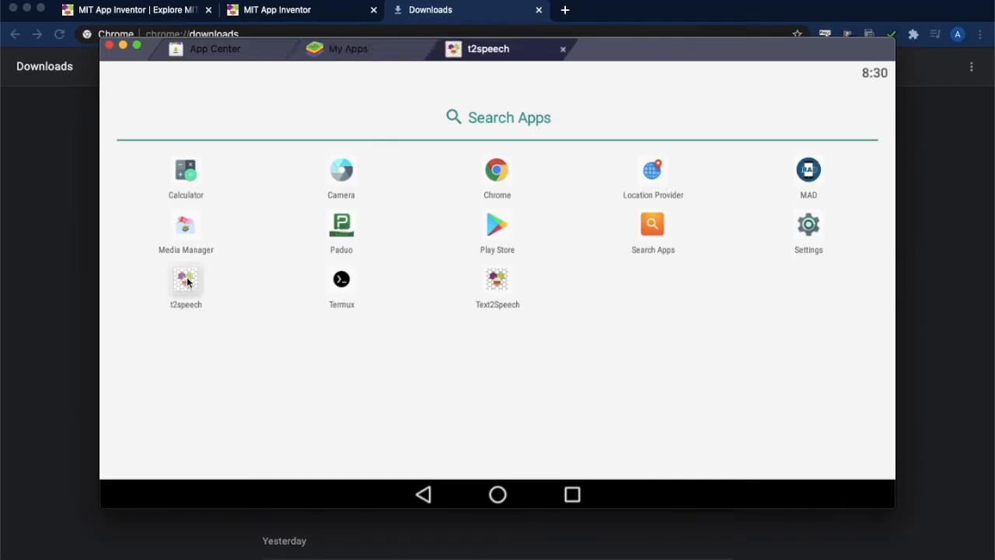
pyautogui.click(185, 280)
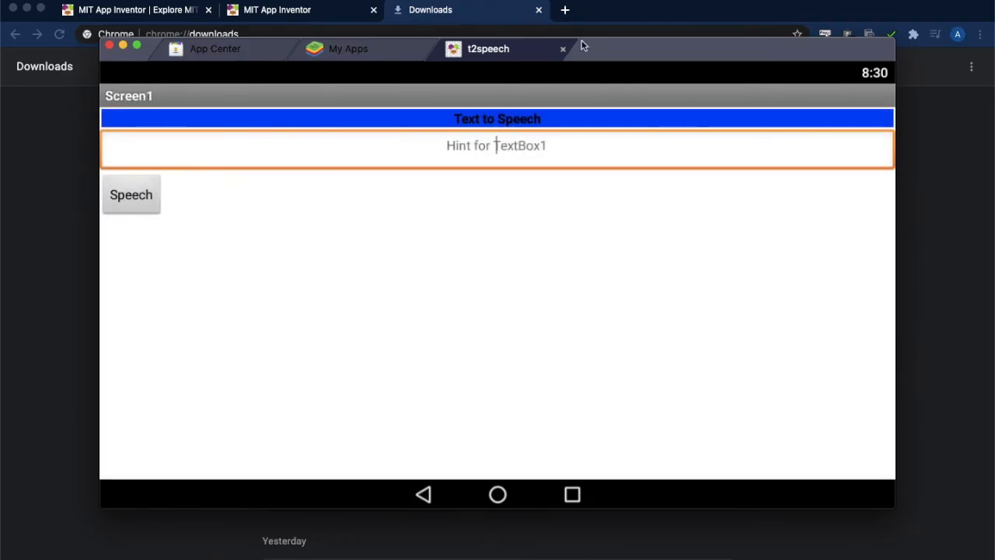
# Step: Enter 'Vel Tec' in the app's text box and have it spoken via the Speech button
pyautogui.click(497, 148)
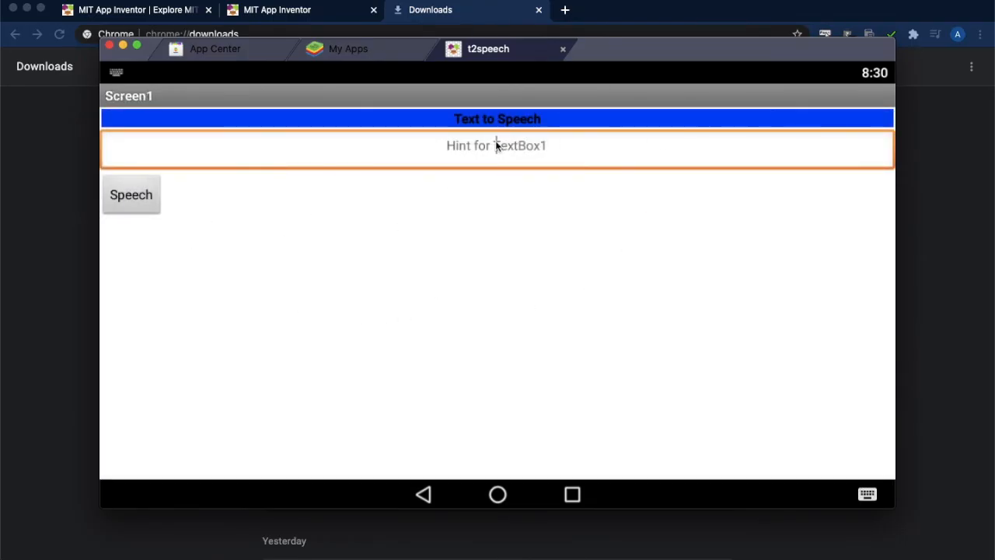
pyautogui.write('Vel Tech')
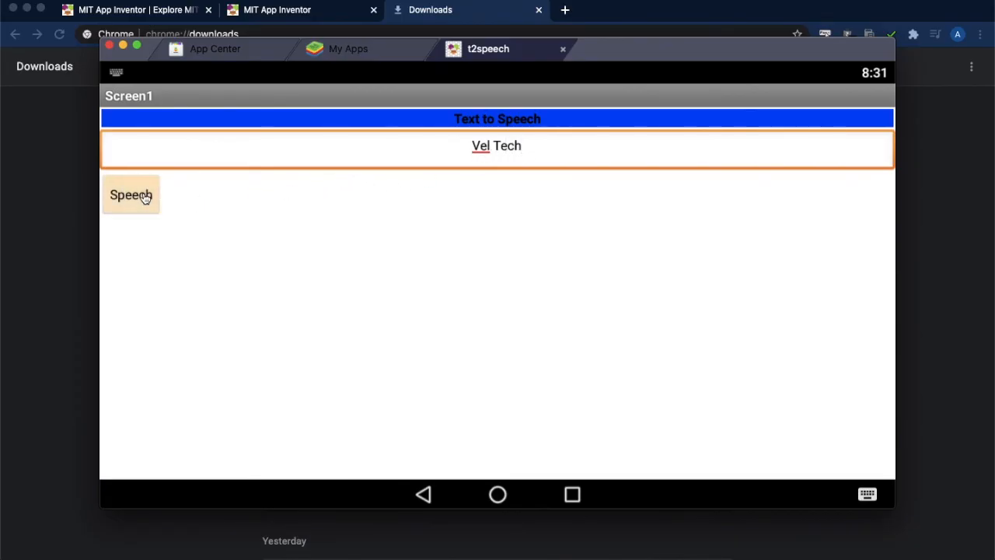
pyautogui.click(130, 194)
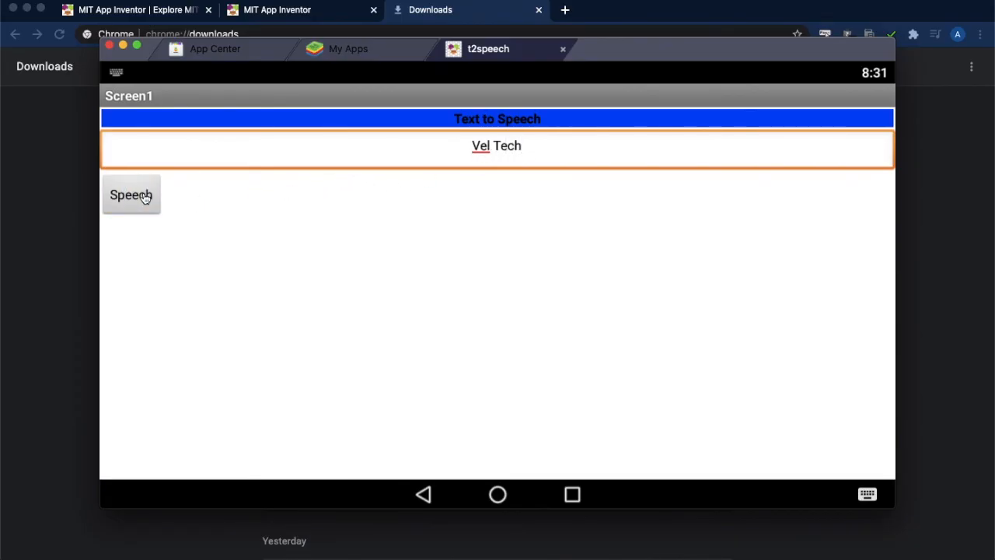